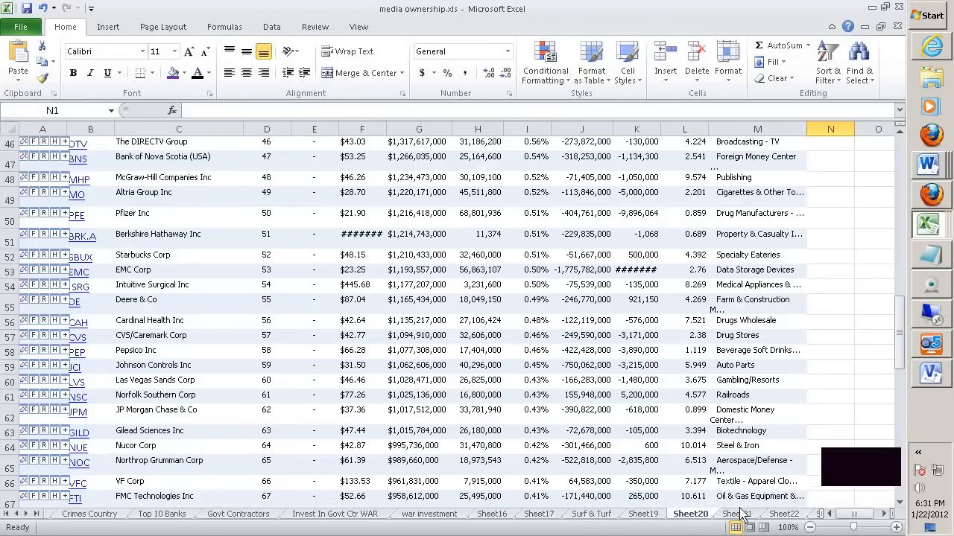
Step: Switch from Excel to the Remote Desktop window showing the MapPoint arms-source map of Libya
left_click(784, 513)
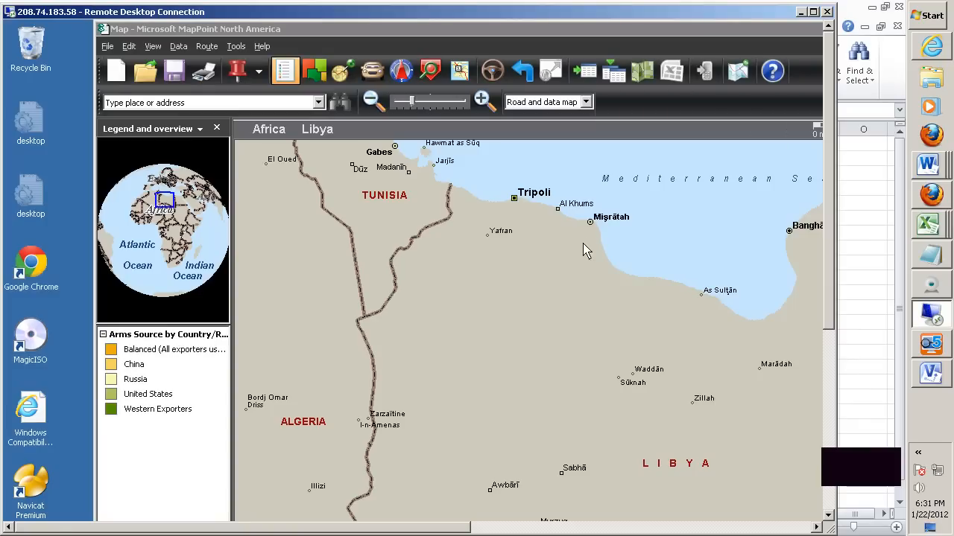
mouse_move(97, 46)
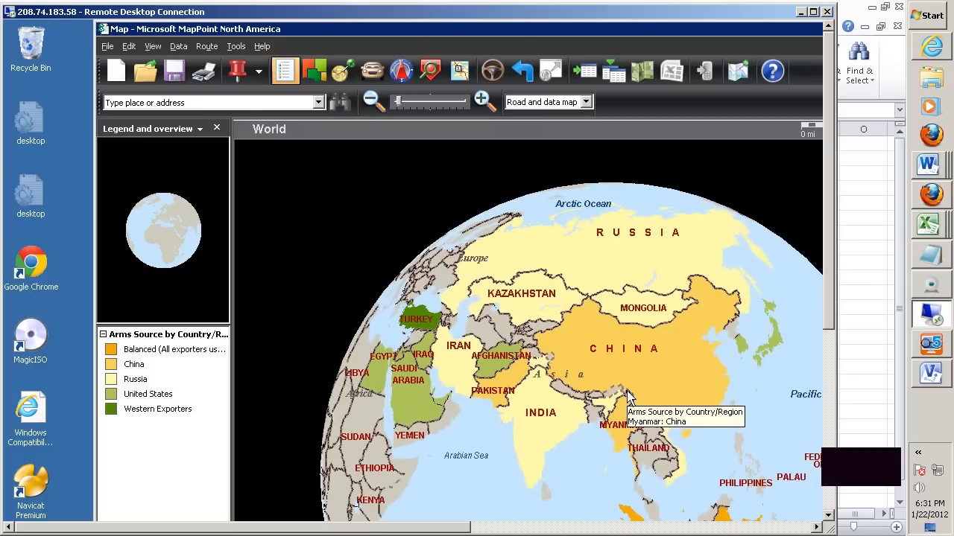
mouse_move(391, 378)
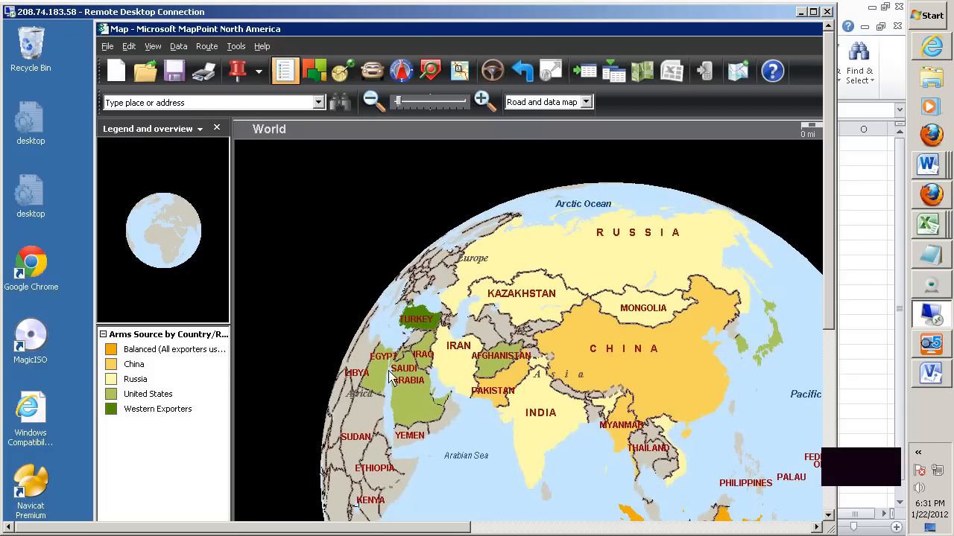
mouse_move(605, 438)
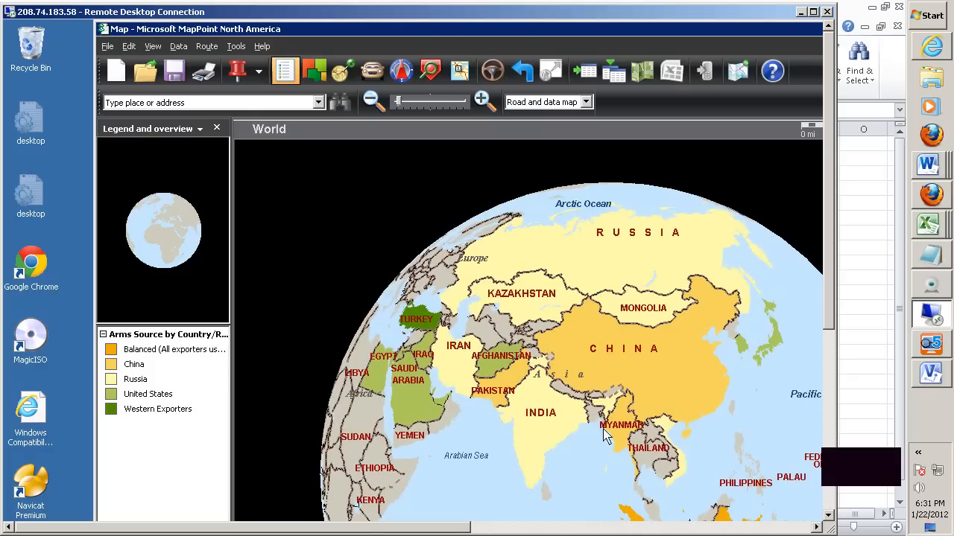
mouse_move(534, 357)
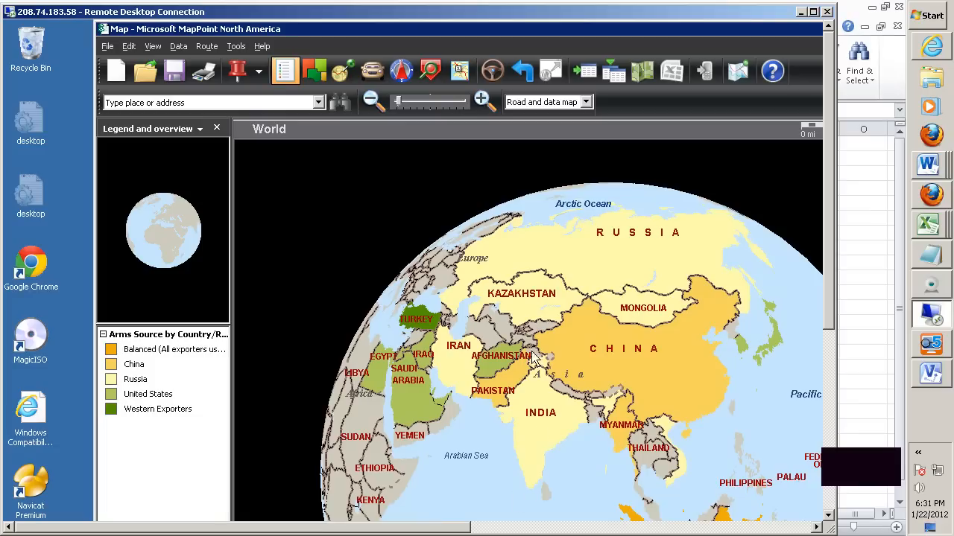
mouse_move(428, 315)
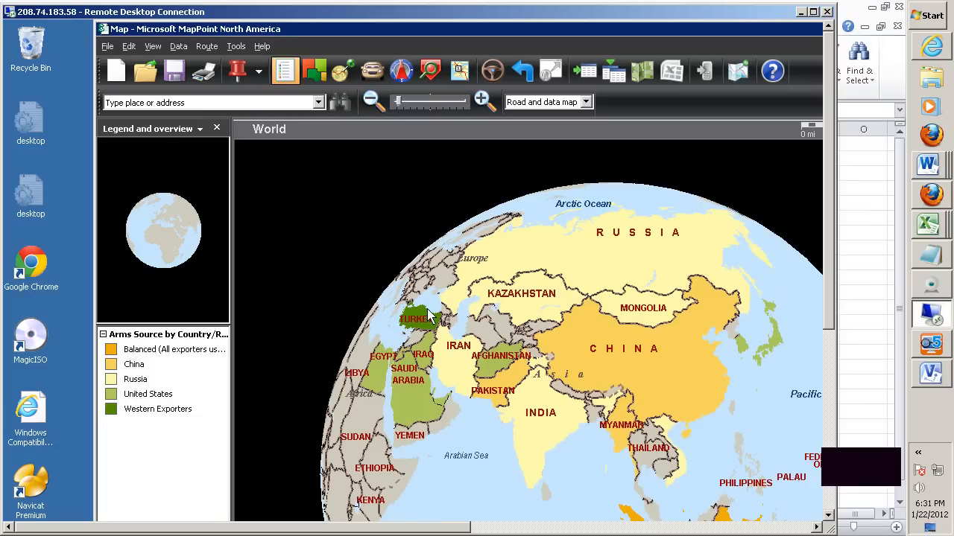
mouse_move(588, 256)
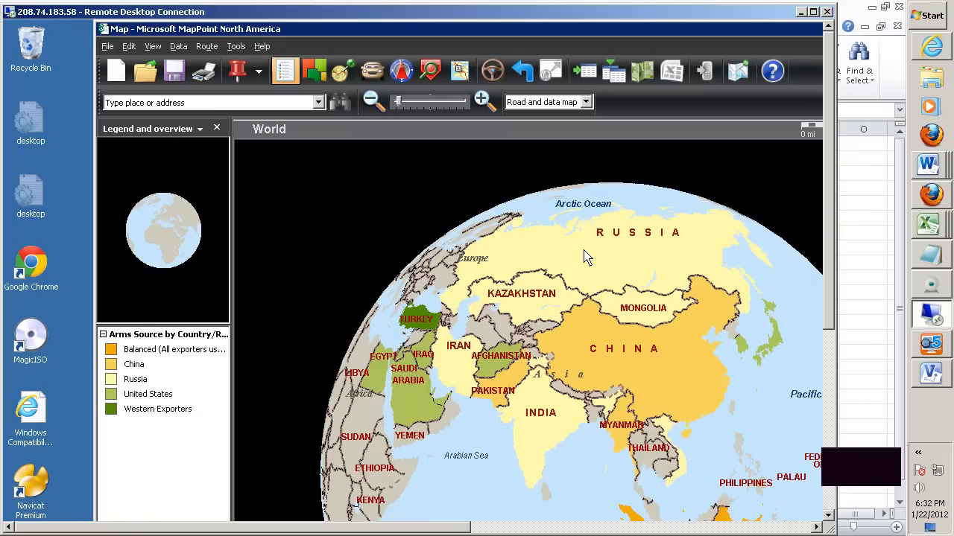
mouse_move(592, 251)
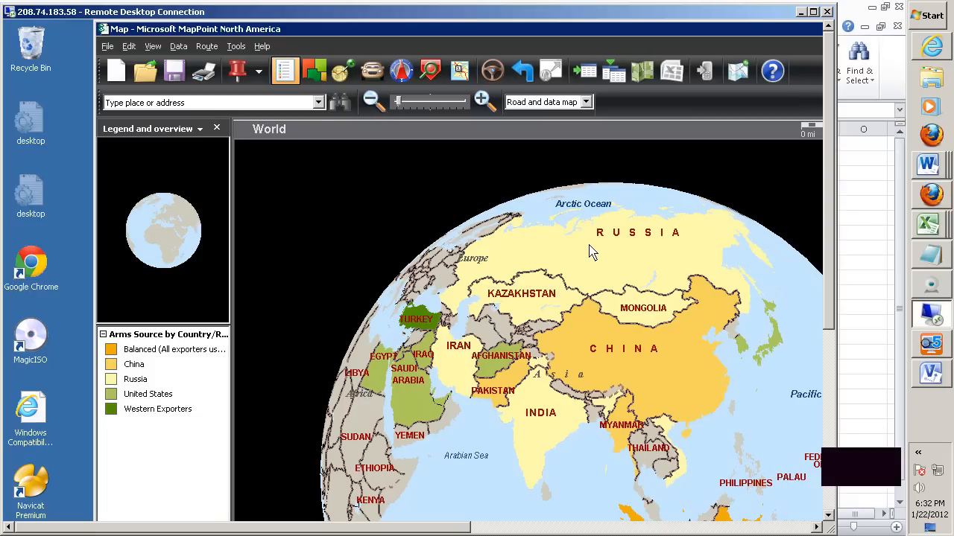
mouse_move(561, 259)
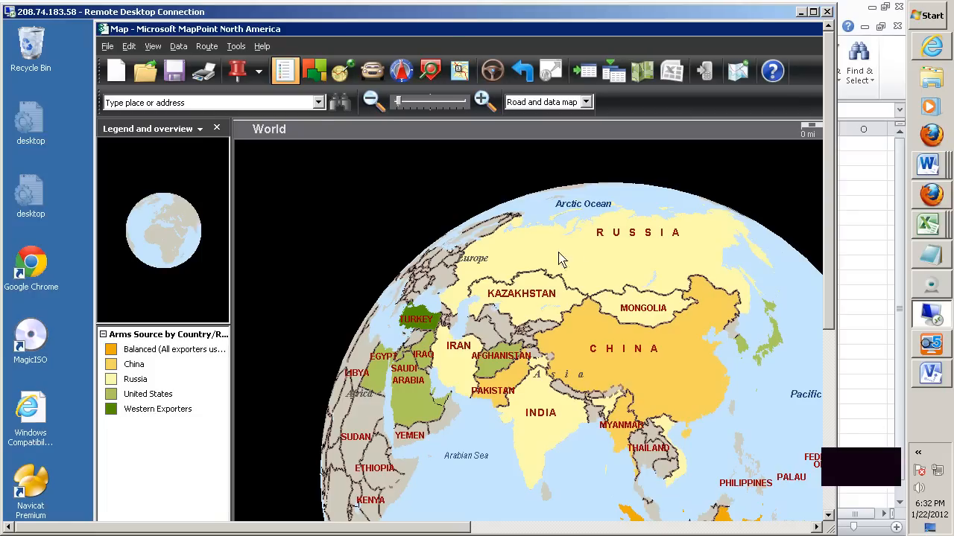
mouse_move(503, 373)
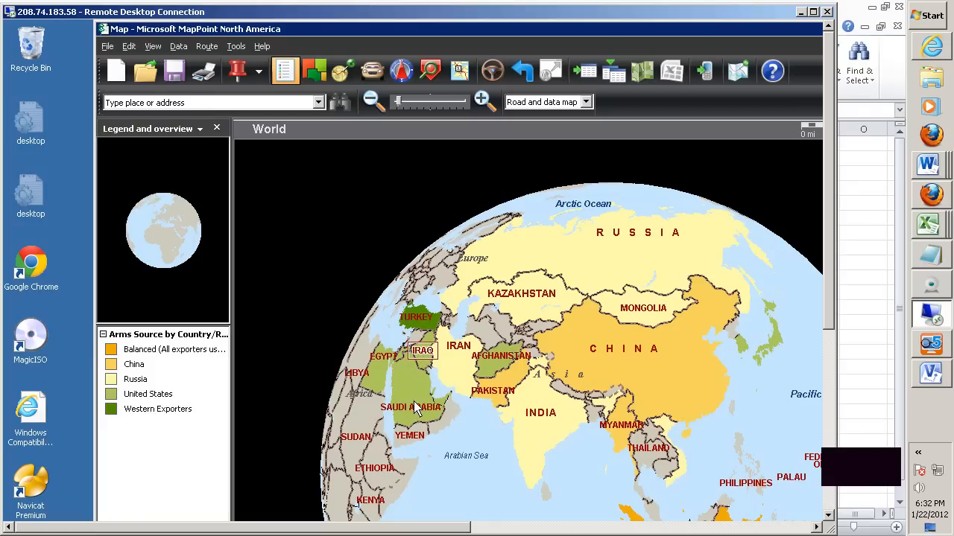
left_click(411, 398)
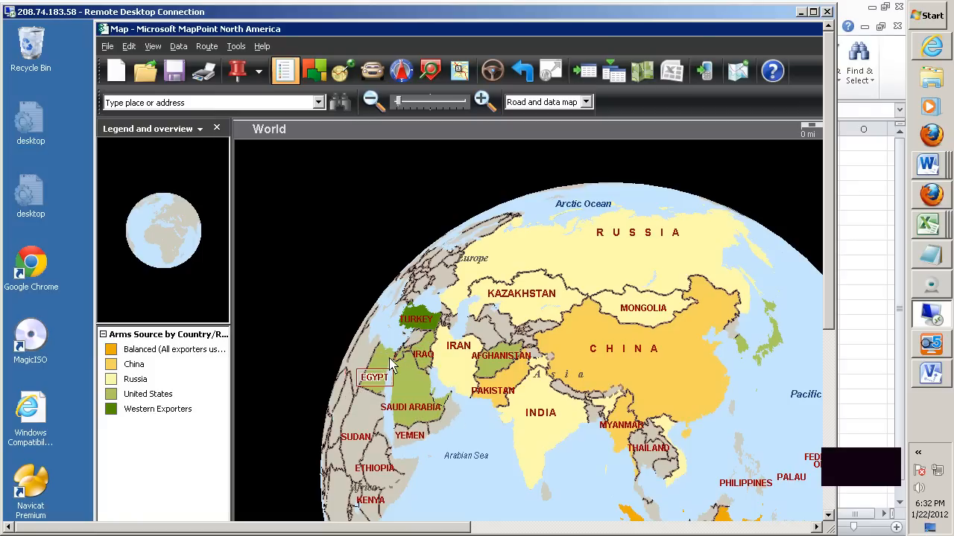
mouse_move(362, 361)
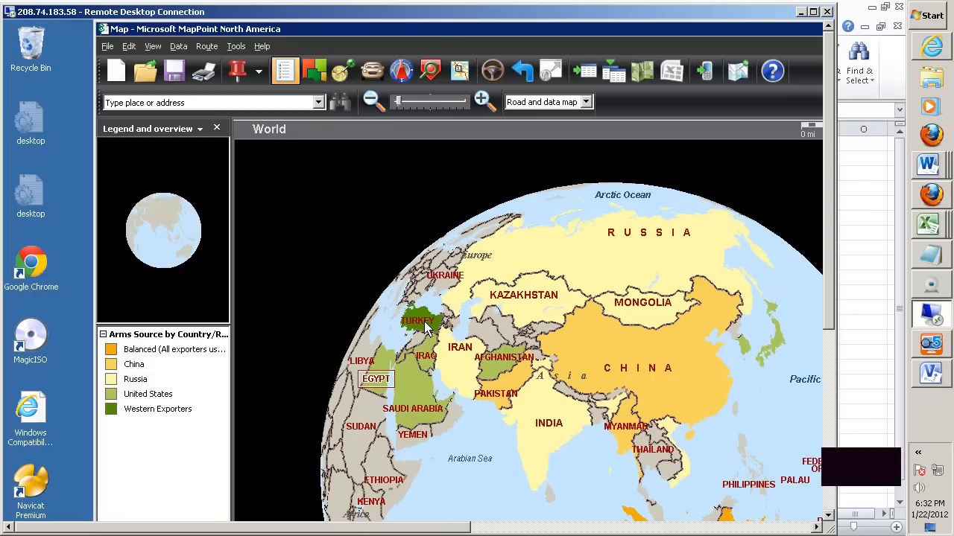
mouse_move(421, 328)
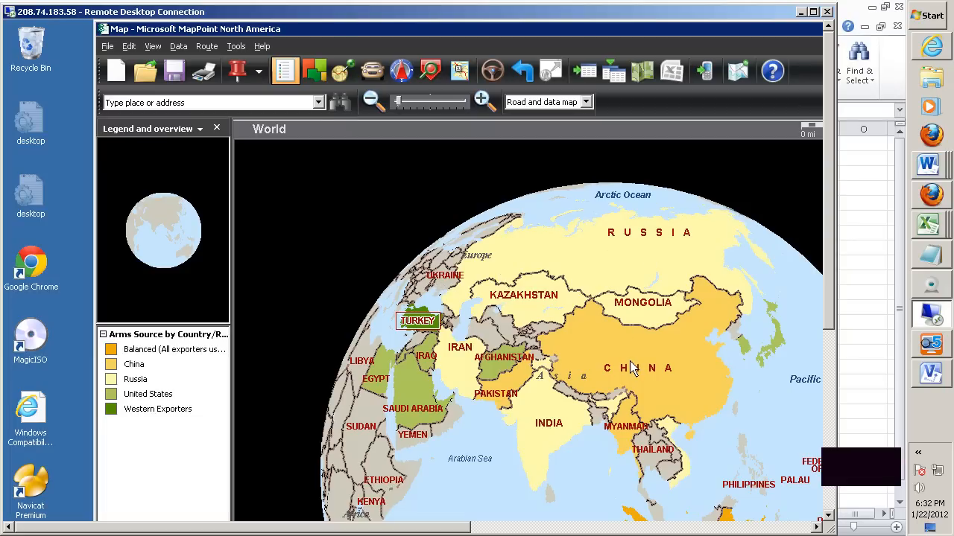
mouse_move(601, 316)
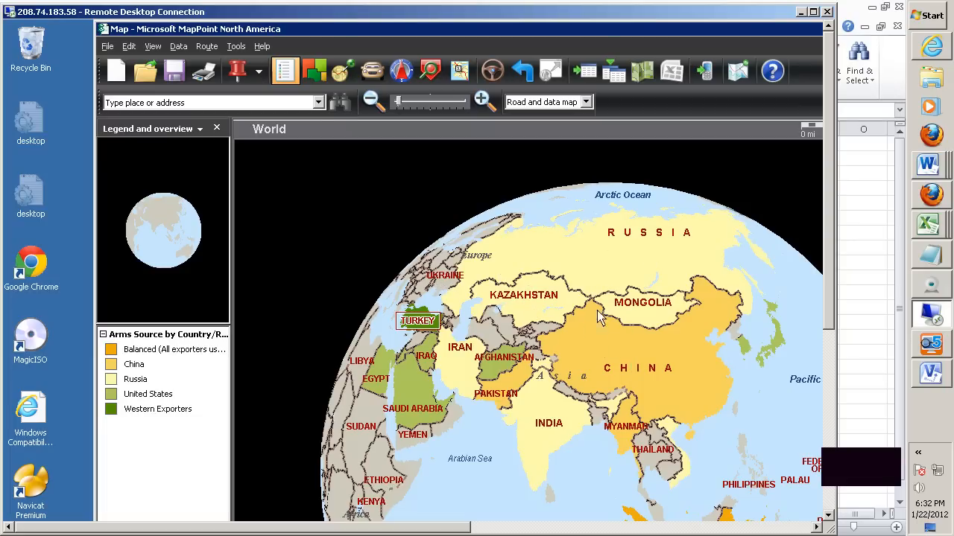
mouse_move(542, 304)
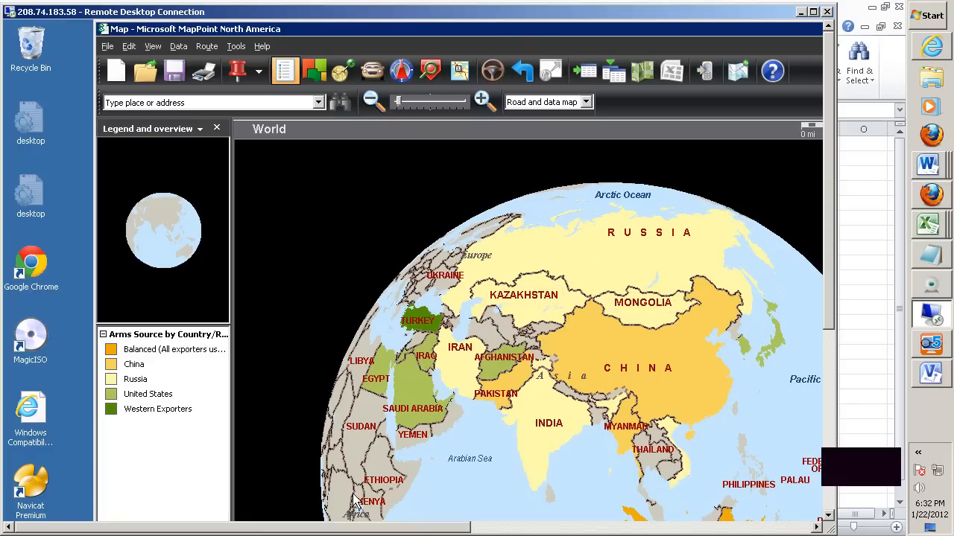
Step: Move the MapPoint arms-source map over to Southeast Asia and Australia
left_click(371, 102)
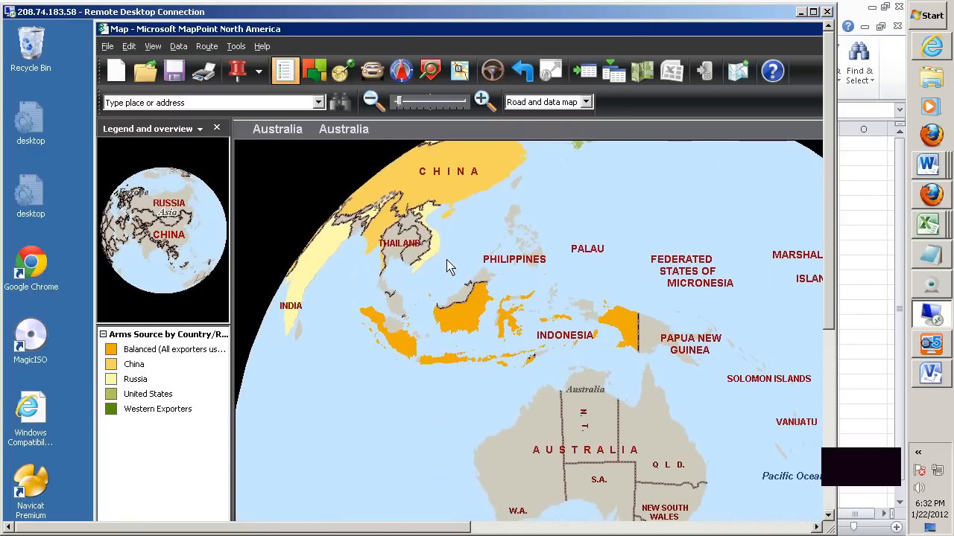
mouse_move(477, 372)
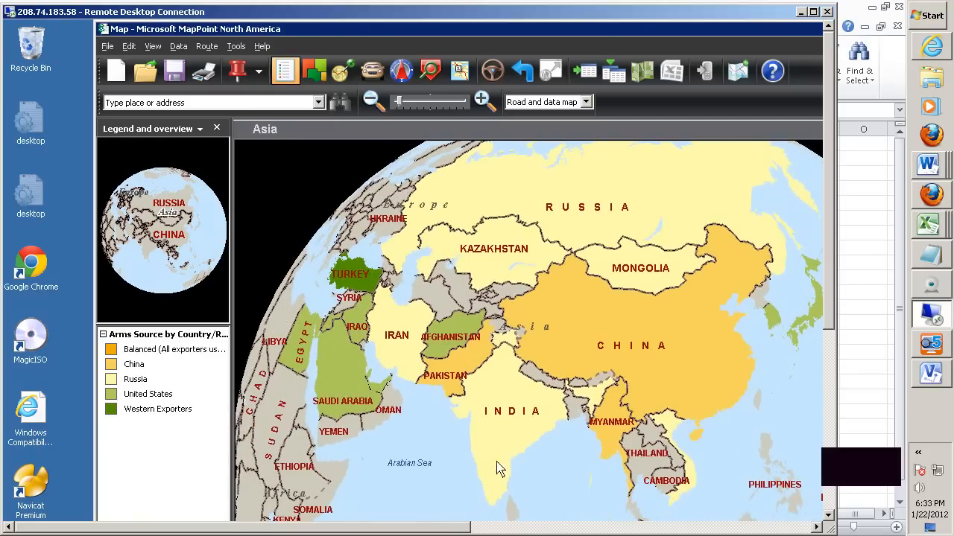
mouse_move(917, 391)
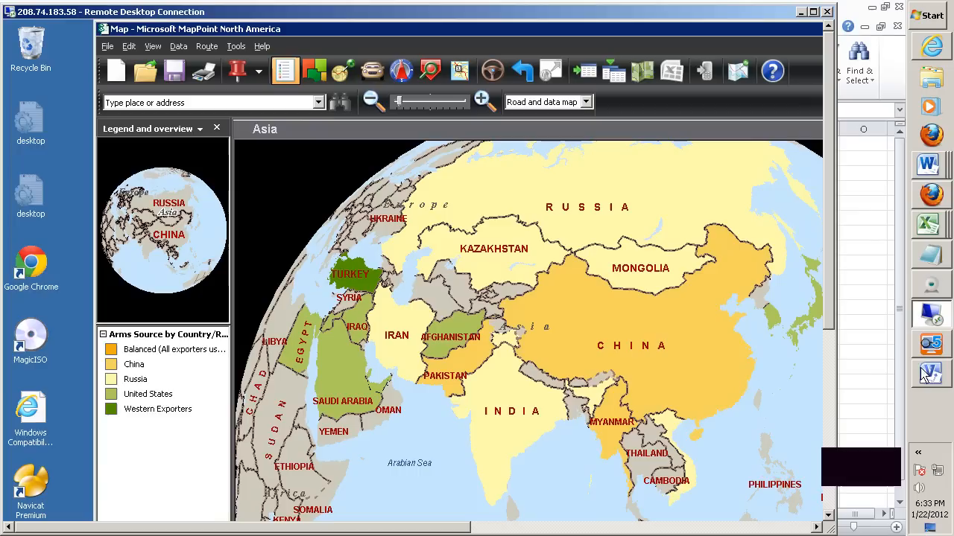
mouse_move(930, 382)
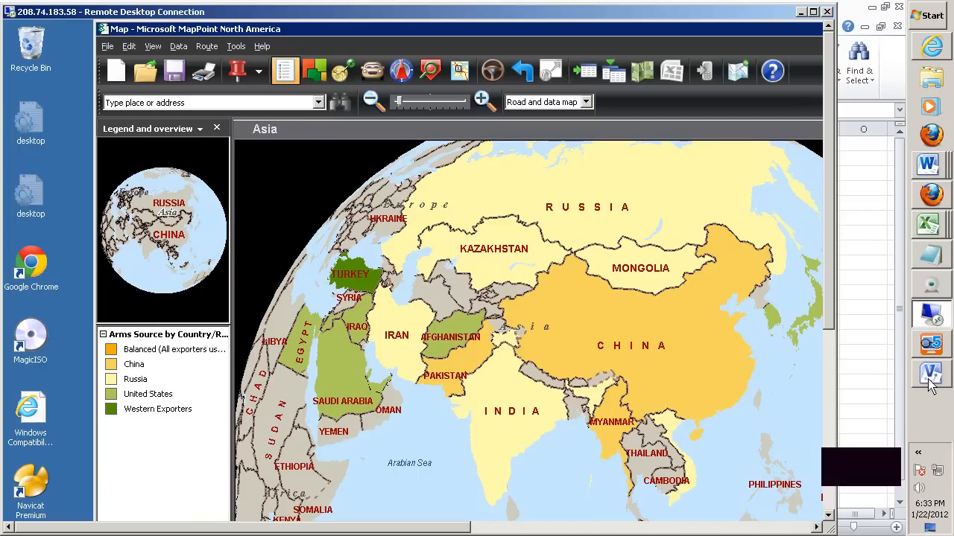
mouse_move(939, 195)
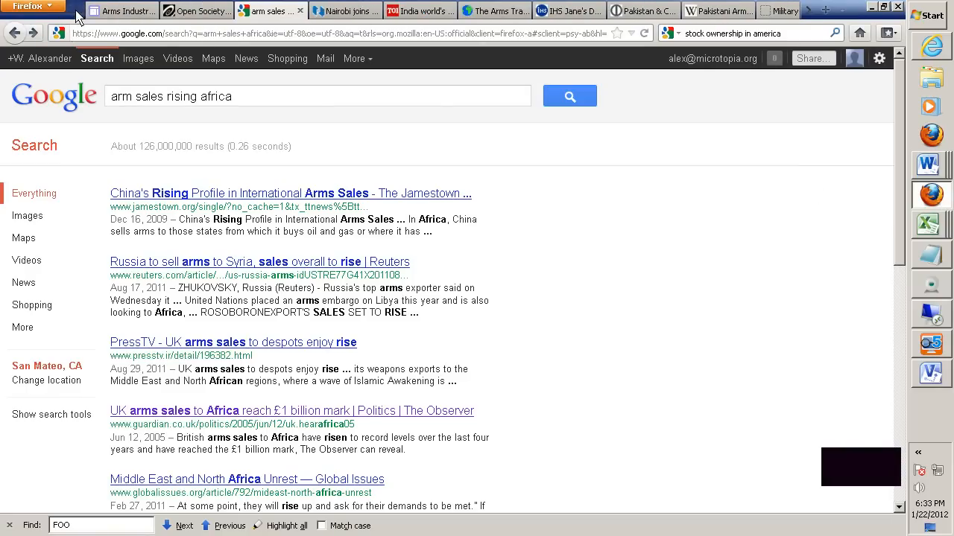
Step: Bring the Firefox arms industry page to the front and scroll to the US Arms export Sales 2010 regional bar chart
left_click(120, 10)
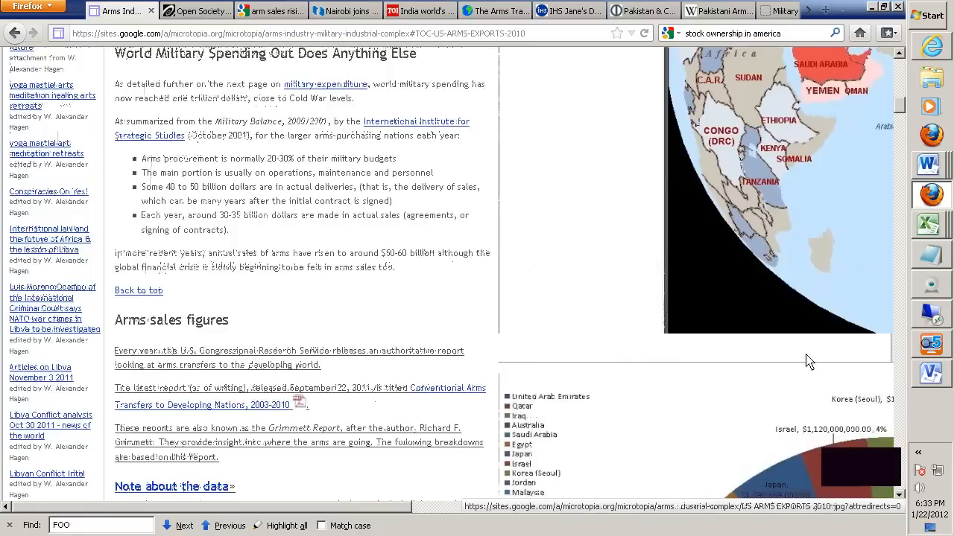
scroll("up", 3)
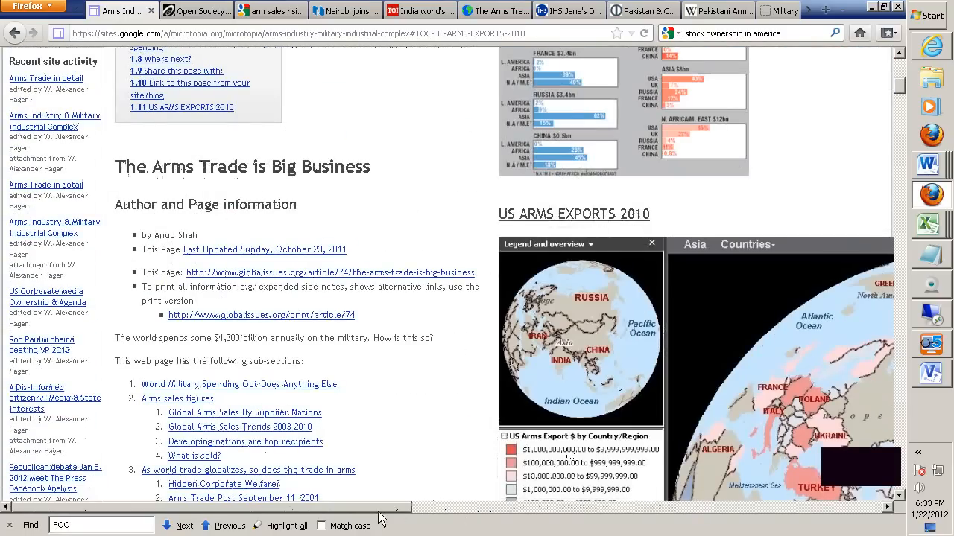
scroll("down", 3)
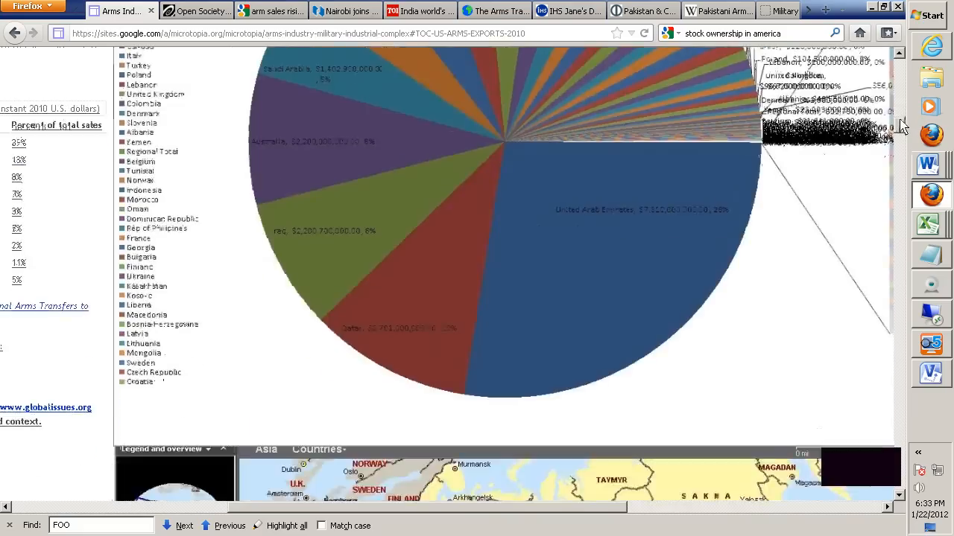
scroll("down", 3)
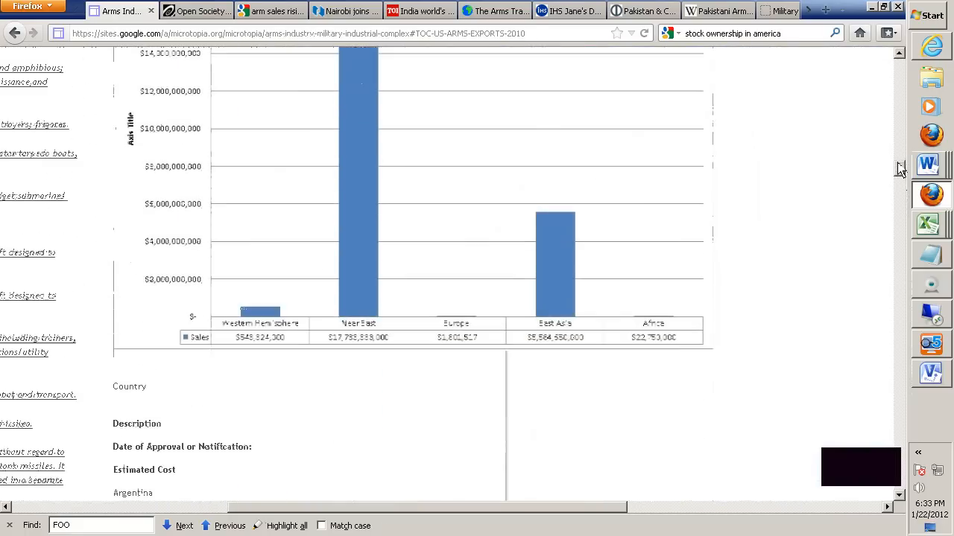
scroll("up", 3)
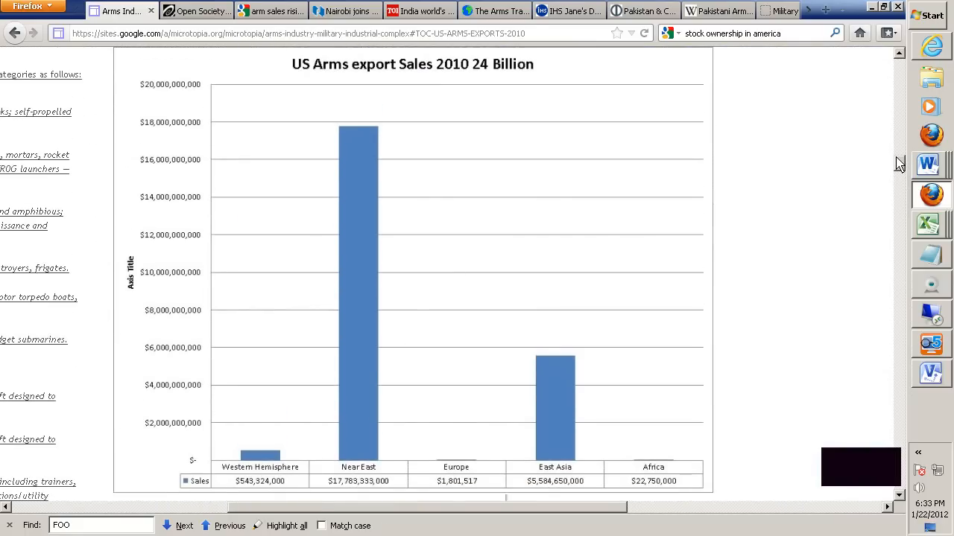
mouse_move(369, 466)
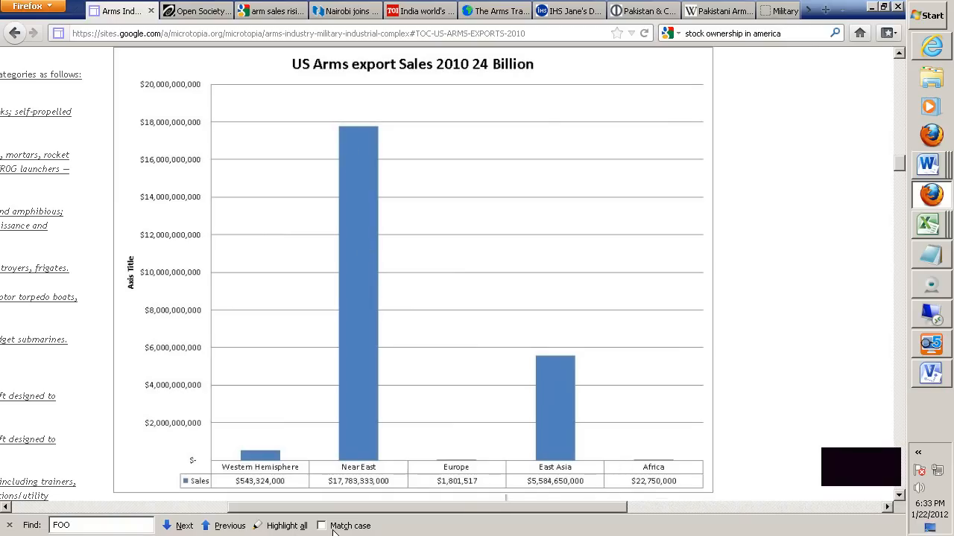
mouse_move(336, 489)
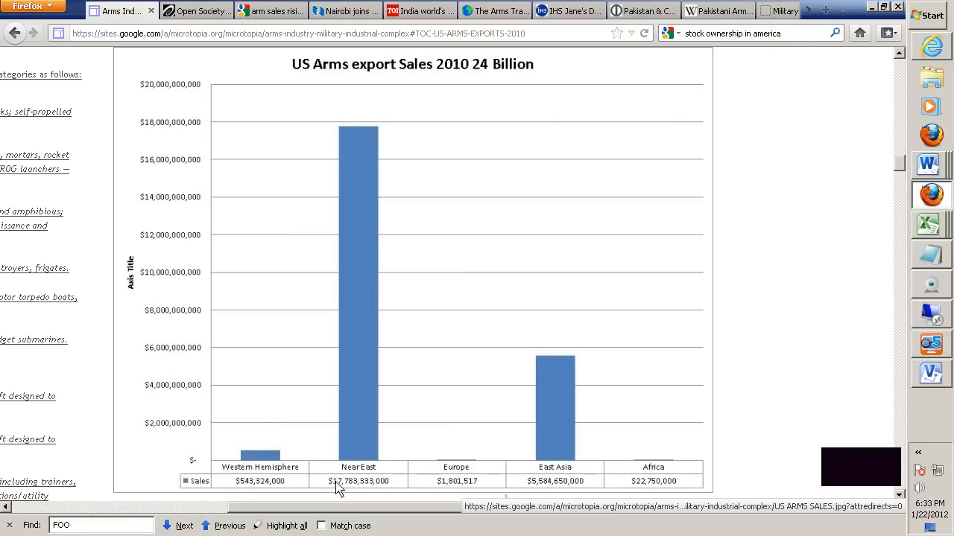
mouse_move(419, 488)
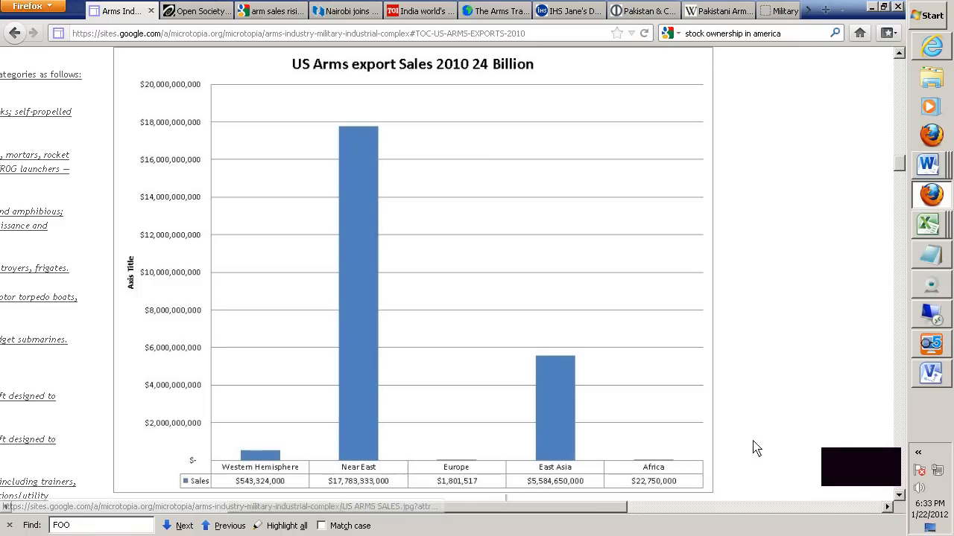
mouse_move(734, 480)
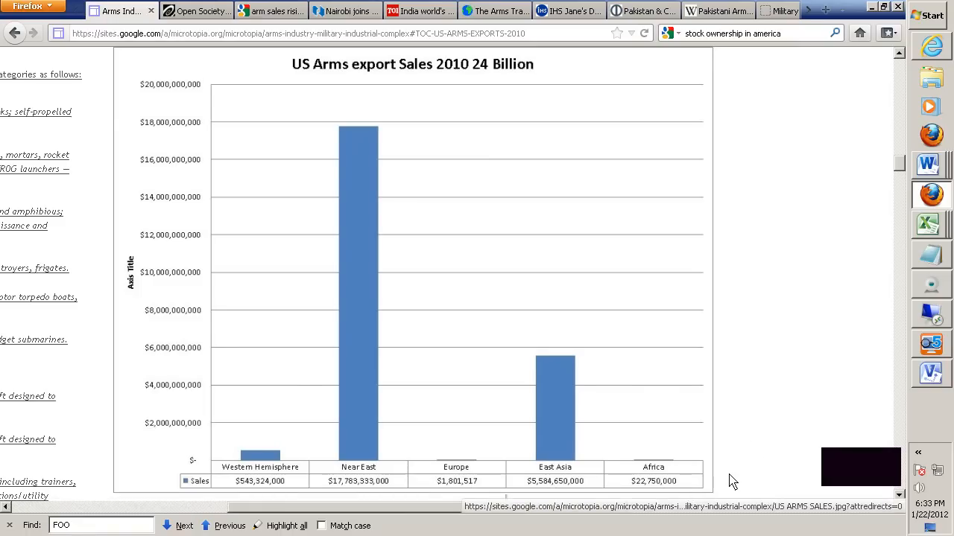
Step: Scroll up to look over the Asia Arms Source by Country map
scroll("up", 3)
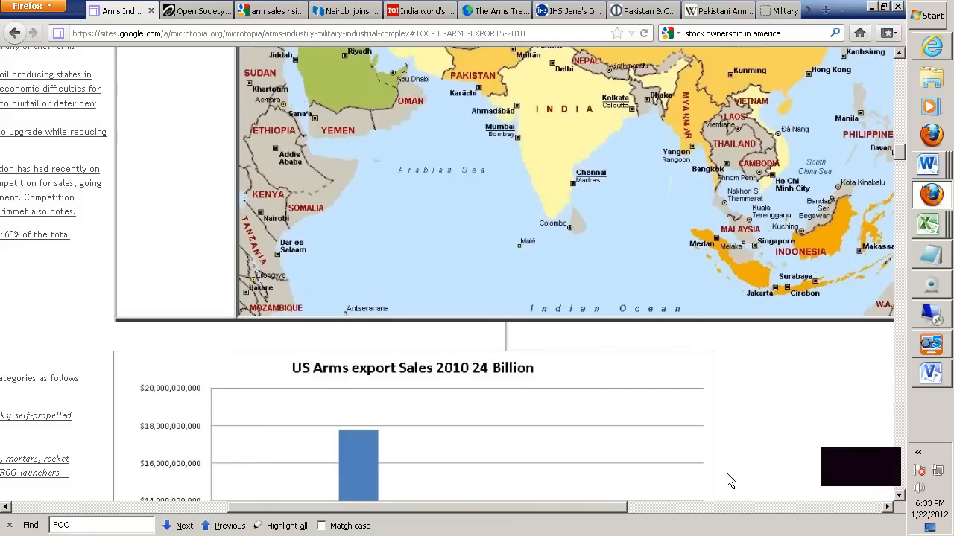
scroll("up", 3)
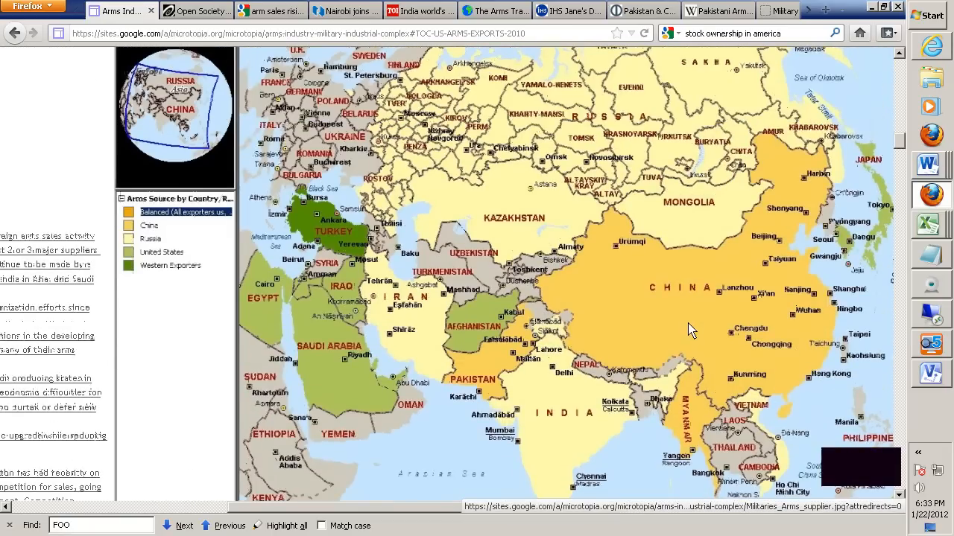
scroll("down", 3)
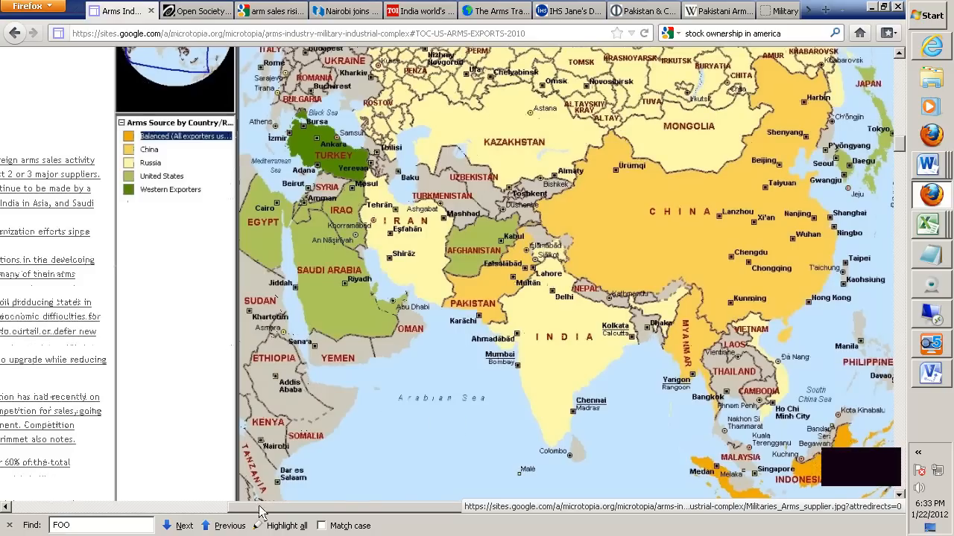
mouse_move(395, 464)
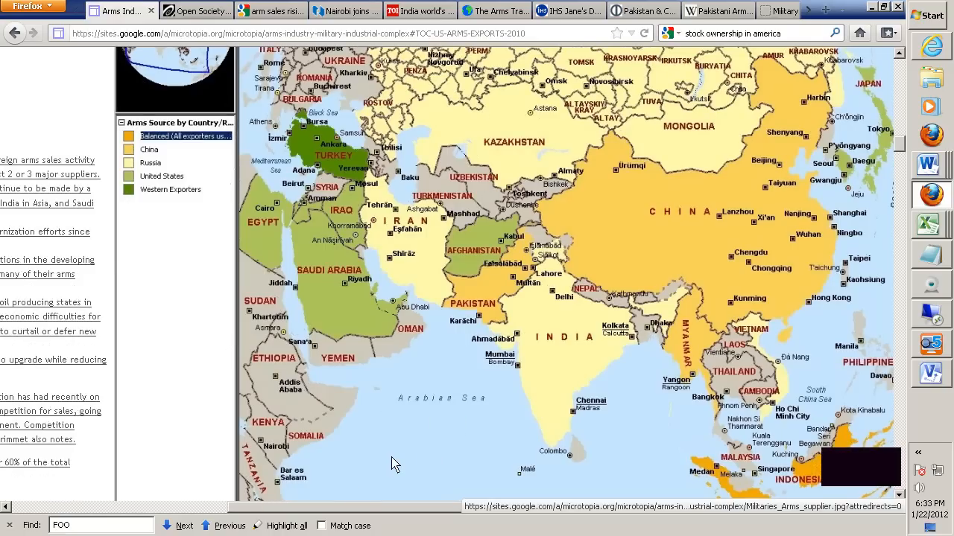
mouse_move(379, 491)
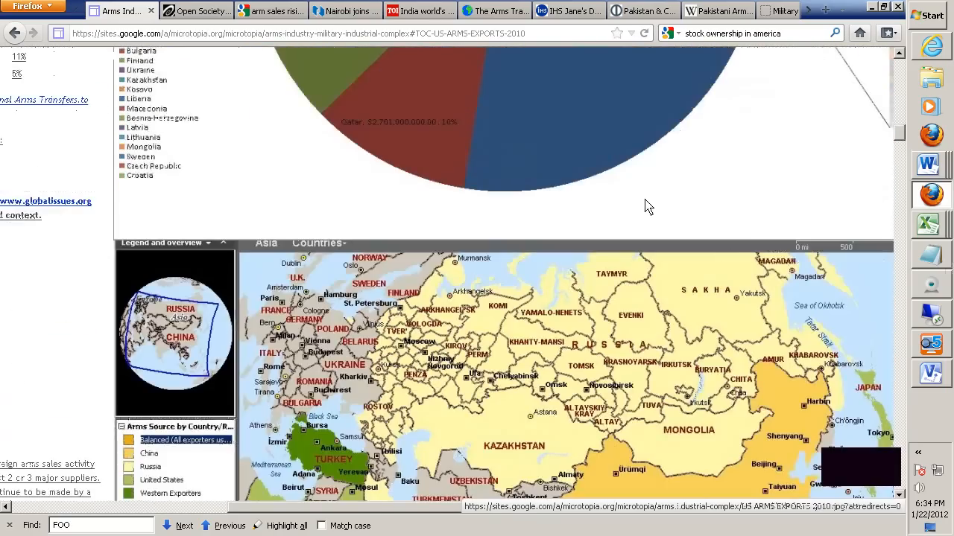
Step: Scroll down to the list of Australian arms transfers with companies and statuses
scroll("down", 3)
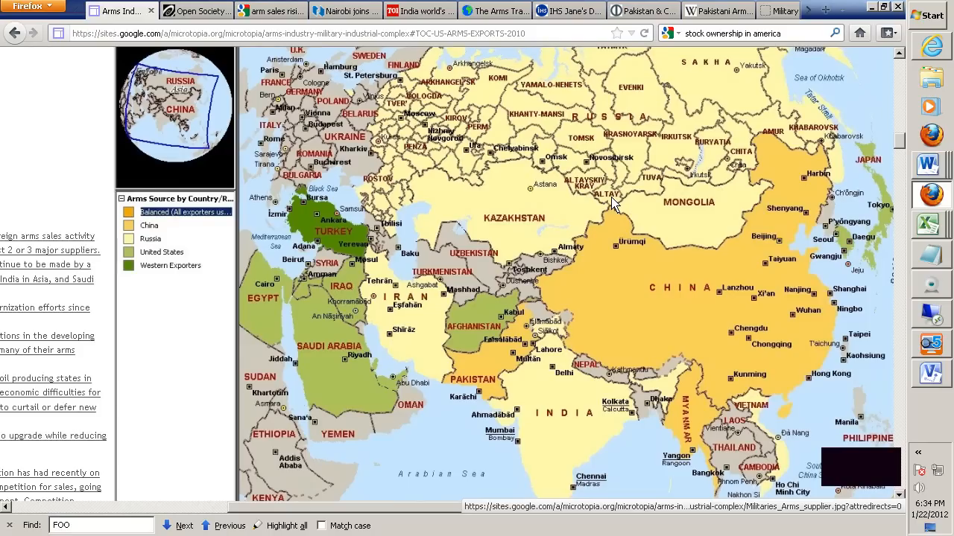
mouse_move(526, 417)
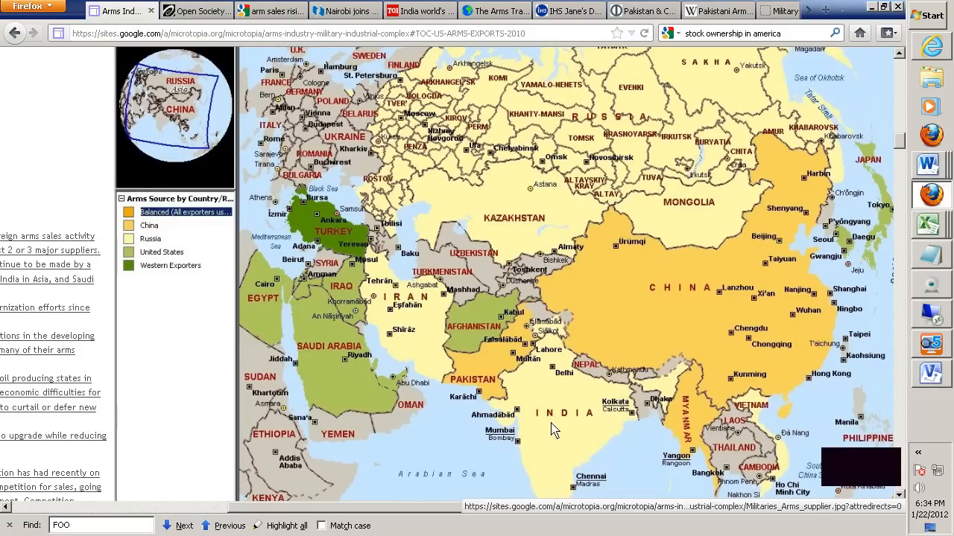
mouse_move(497, 363)
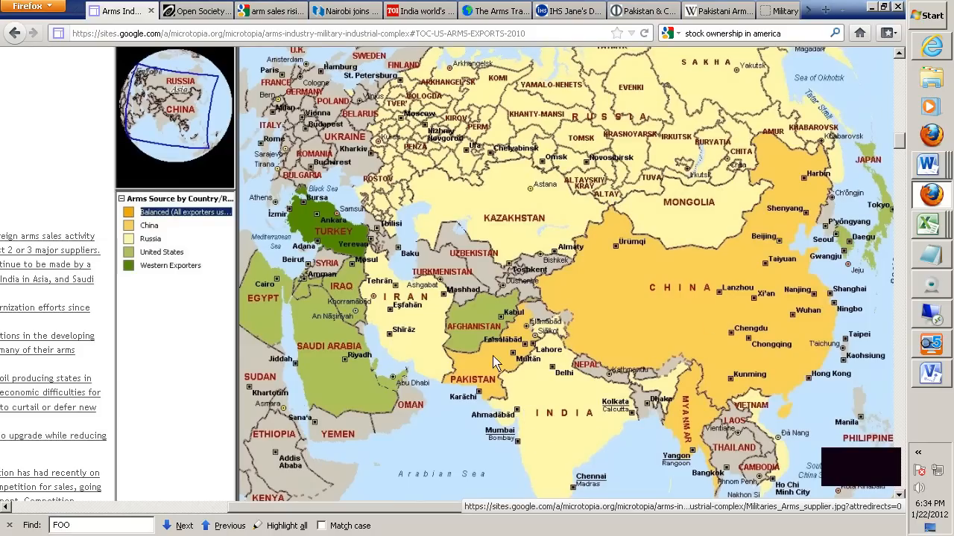
mouse_move(732, 292)
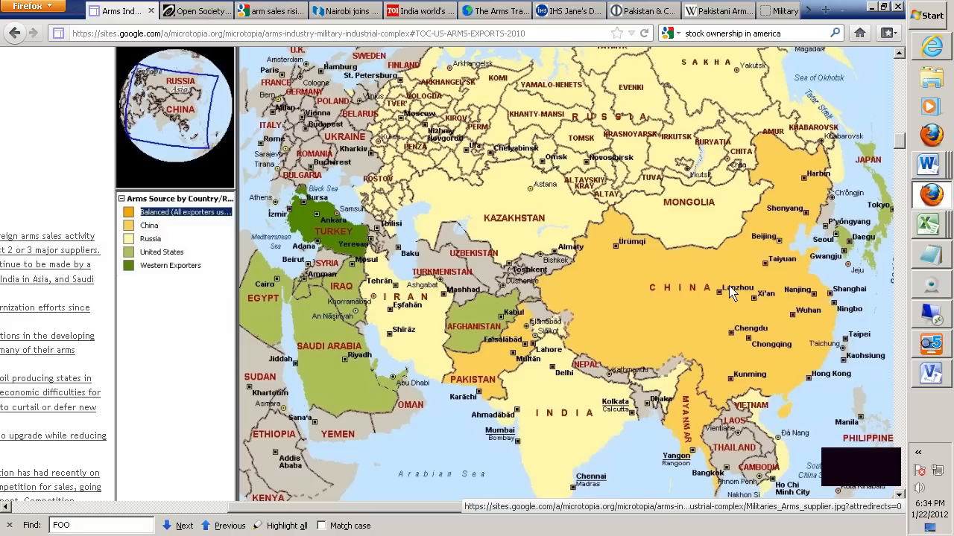
mouse_move(693, 447)
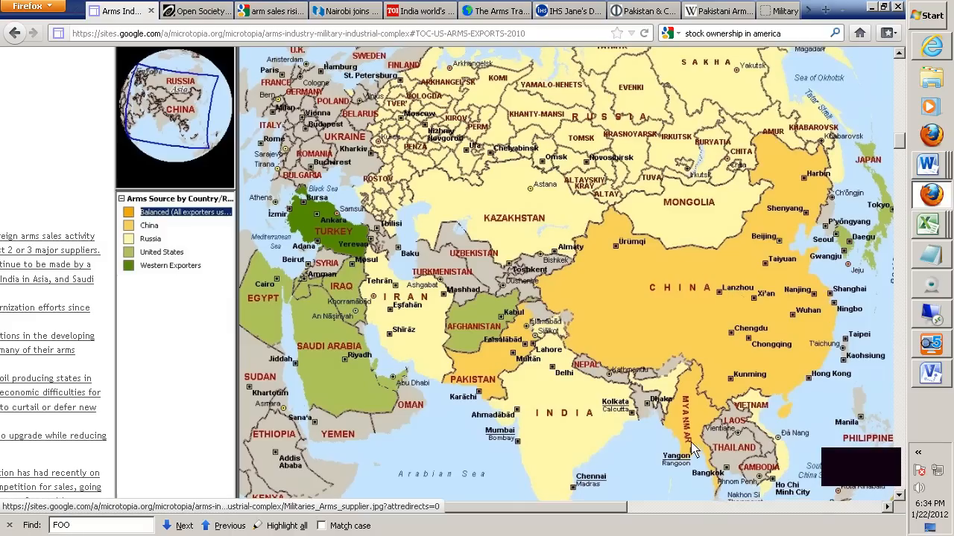
scroll("down", 3)
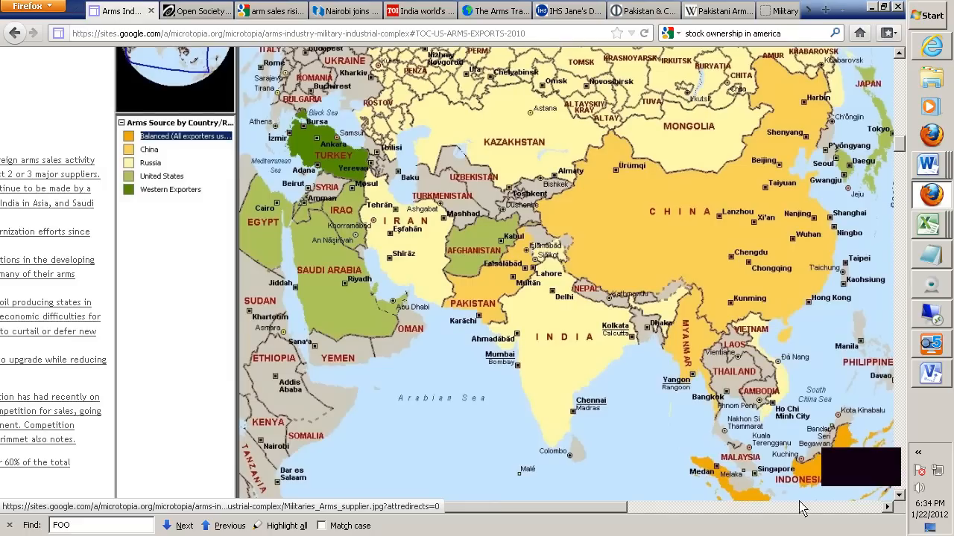
mouse_move(473, 369)
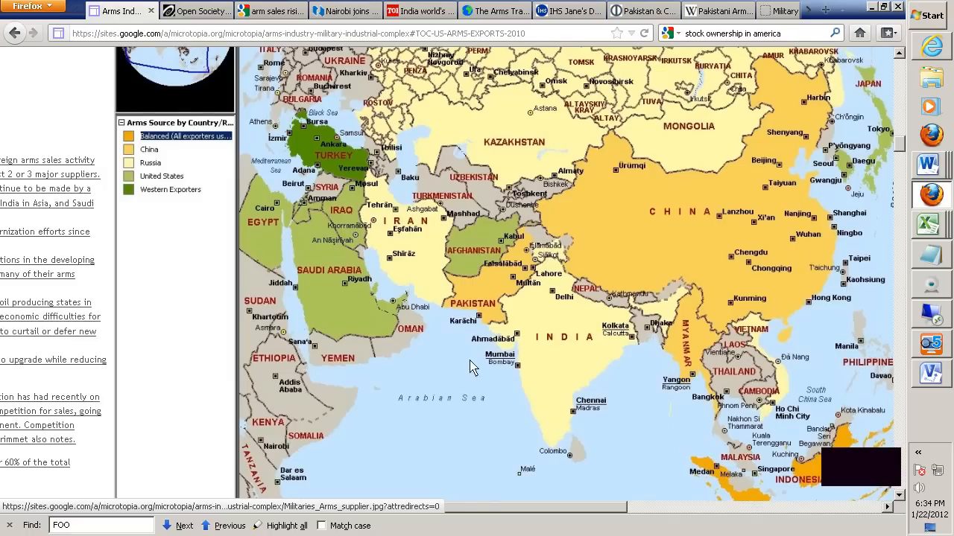
scroll("up", 3)
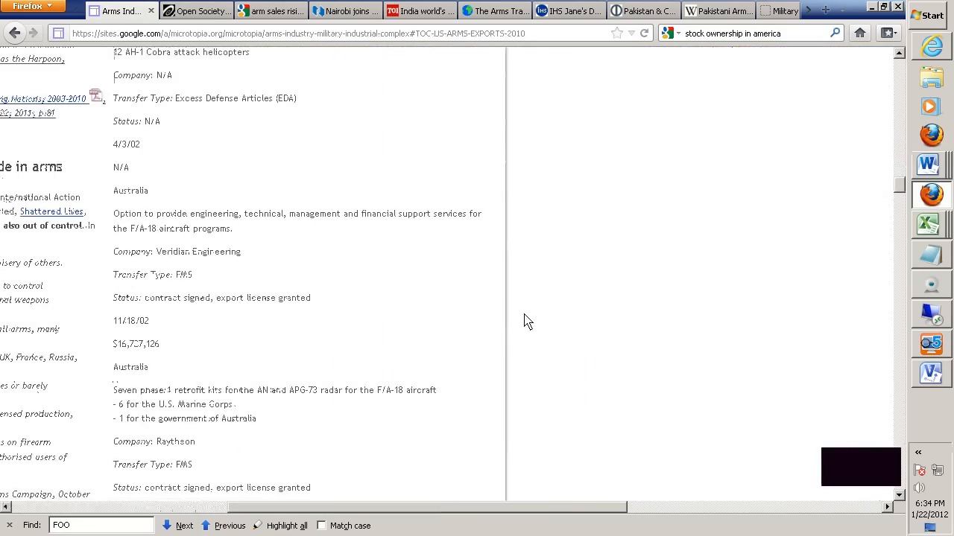
Step: Scroll to the US ARMS EXPORTS 2010 globe map and its dollar-range legend
scroll("up", 3)
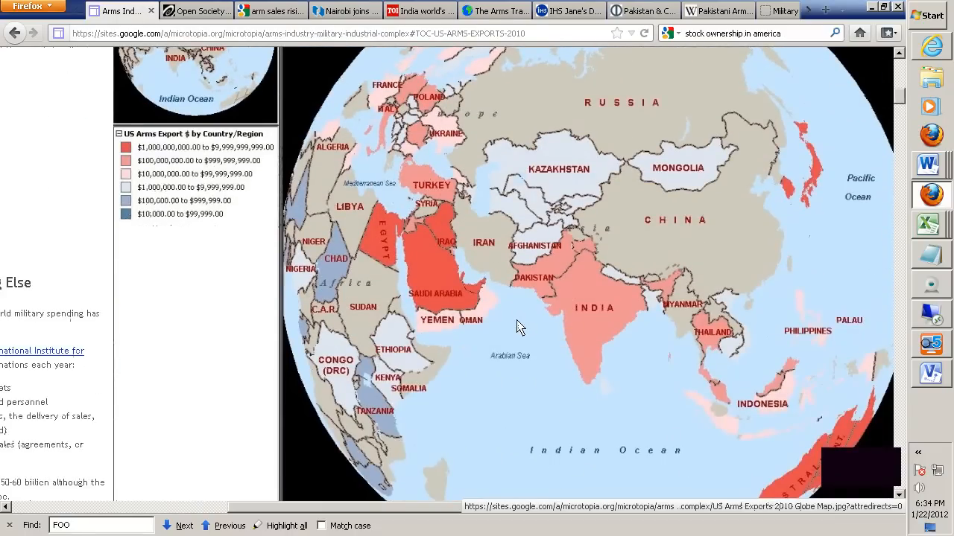
mouse_move(440, 289)
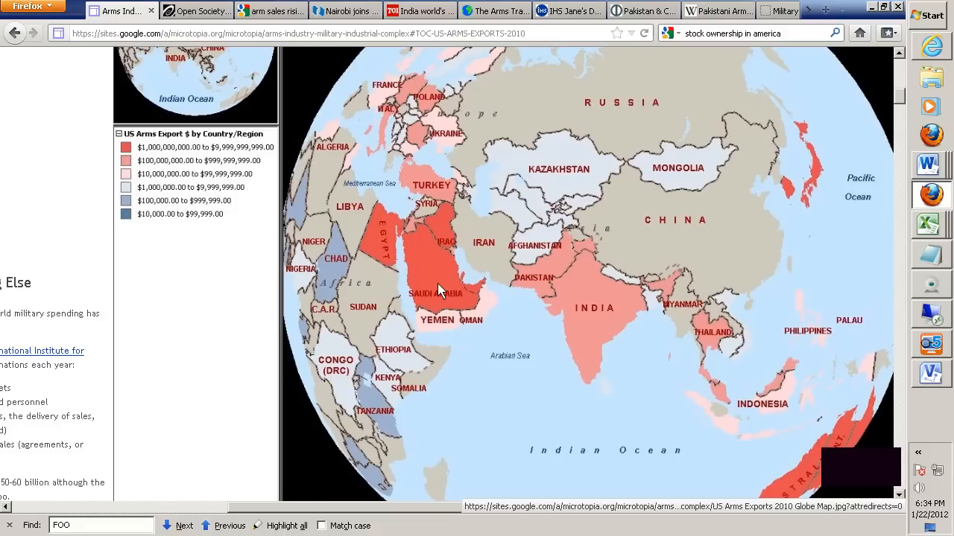
mouse_move(417, 192)
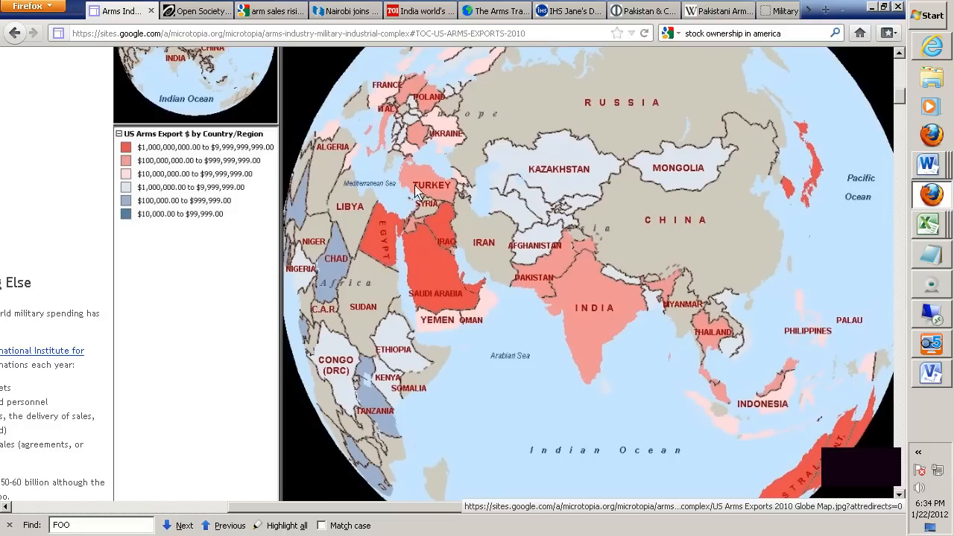
mouse_move(423, 129)
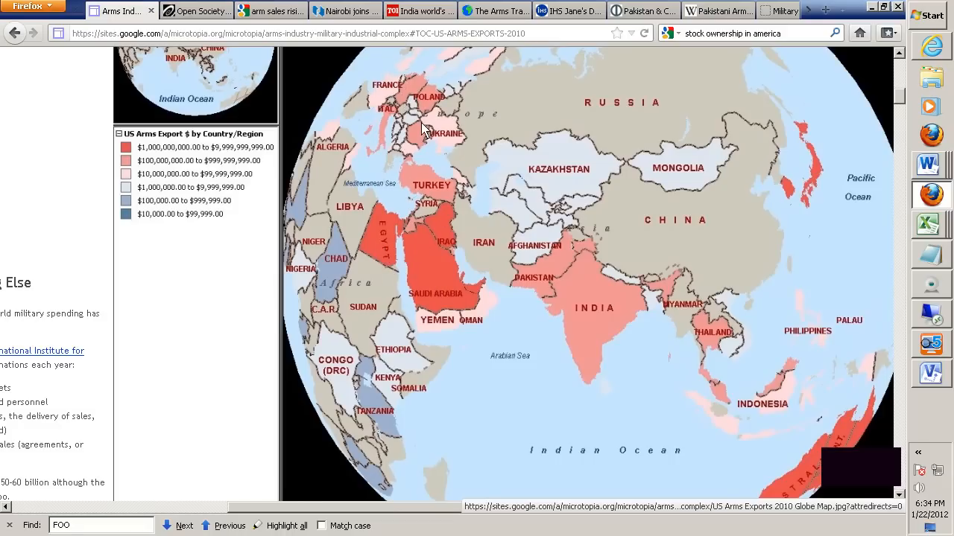
mouse_move(322, 298)
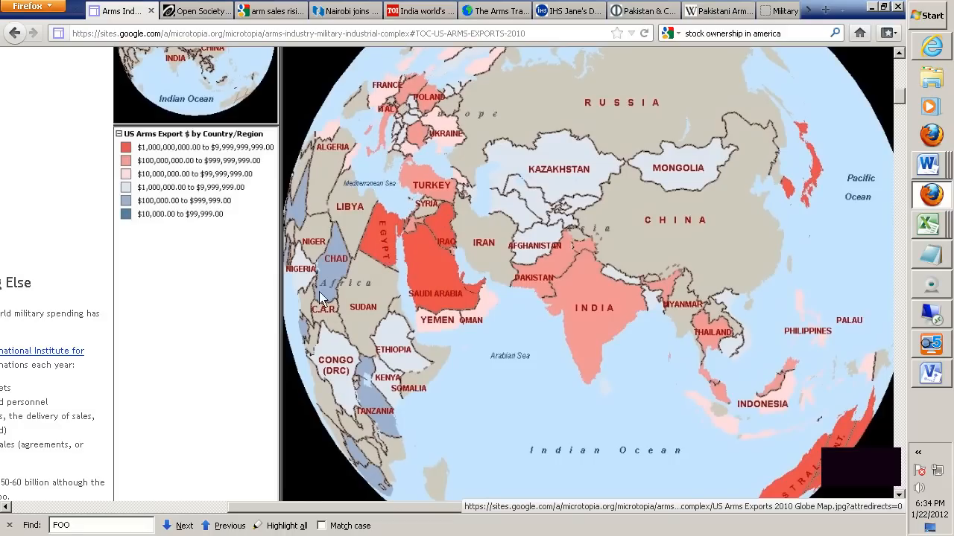
mouse_move(192, 228)
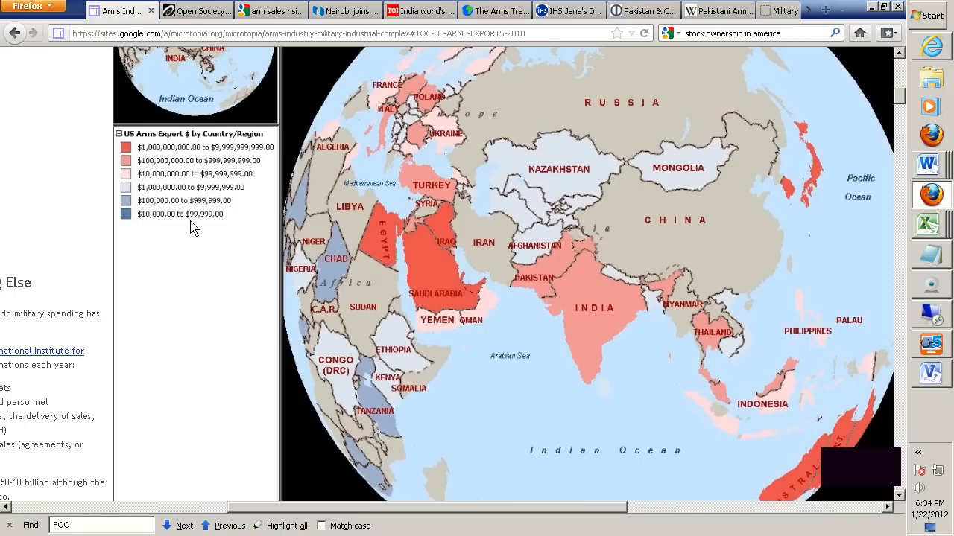
mouse_move(216, 220)
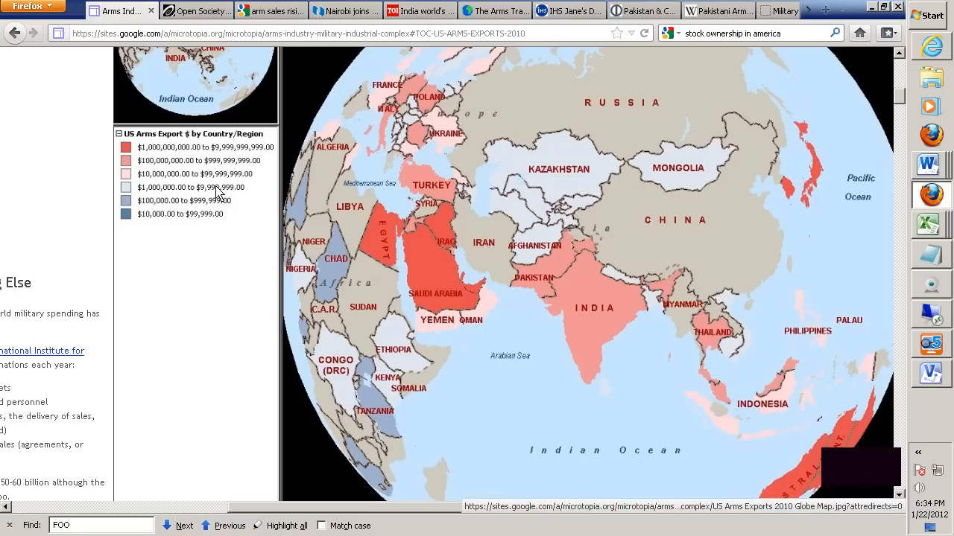
mouse_move(402, 412)
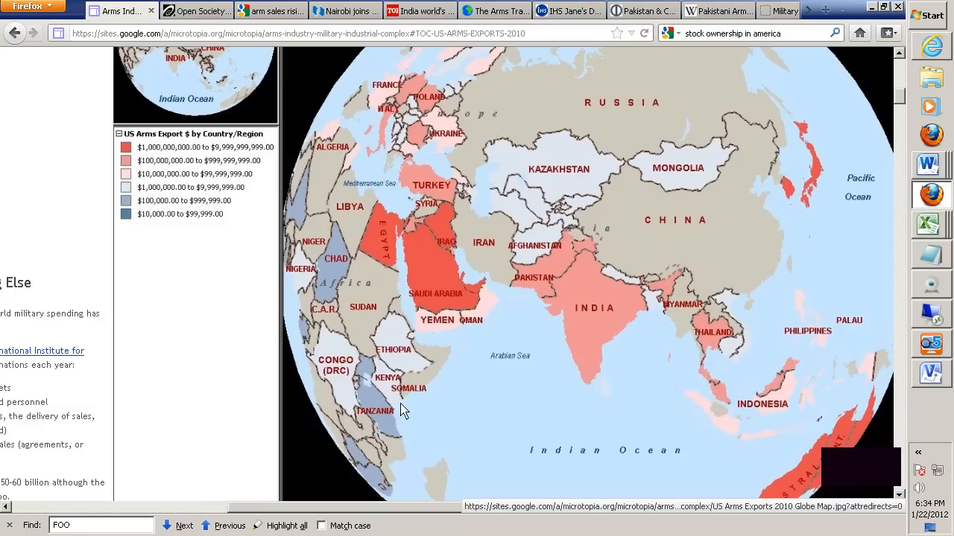
mouse_move(418, 291)
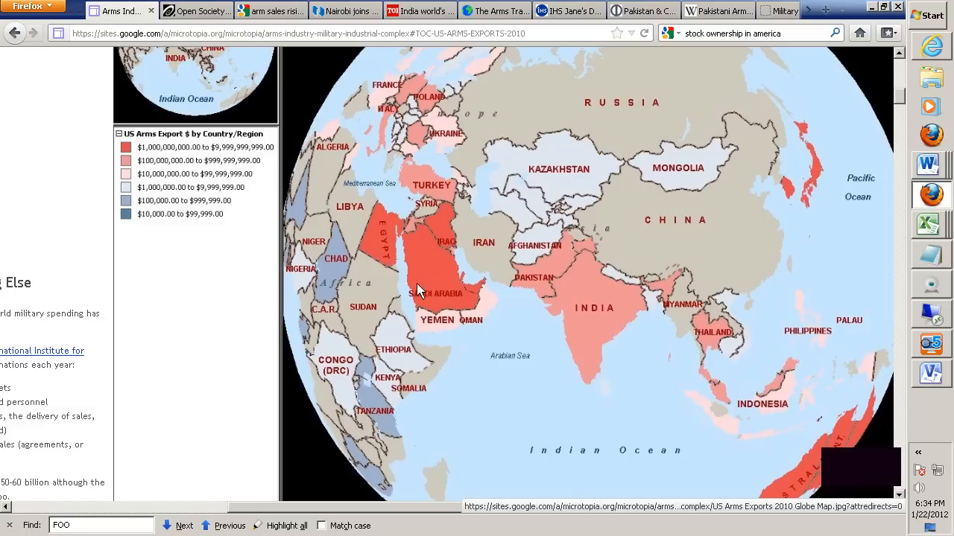
mouse_move(458, 298)
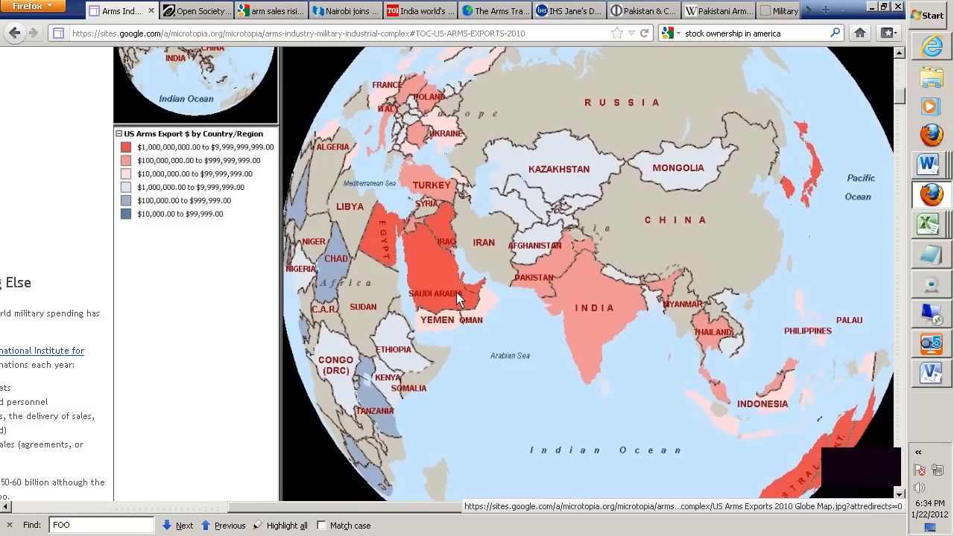
mouse_move(426, 268)
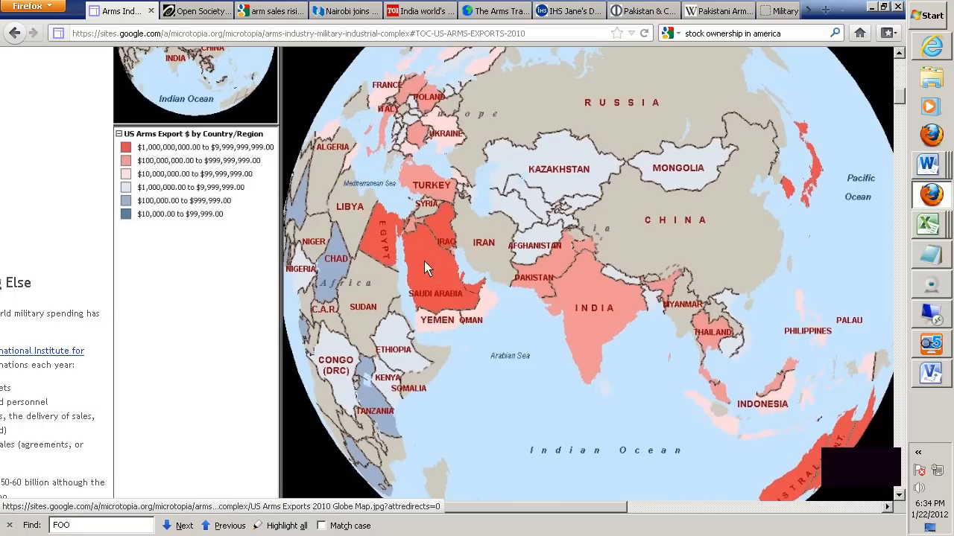
mouse_move(570, 205)
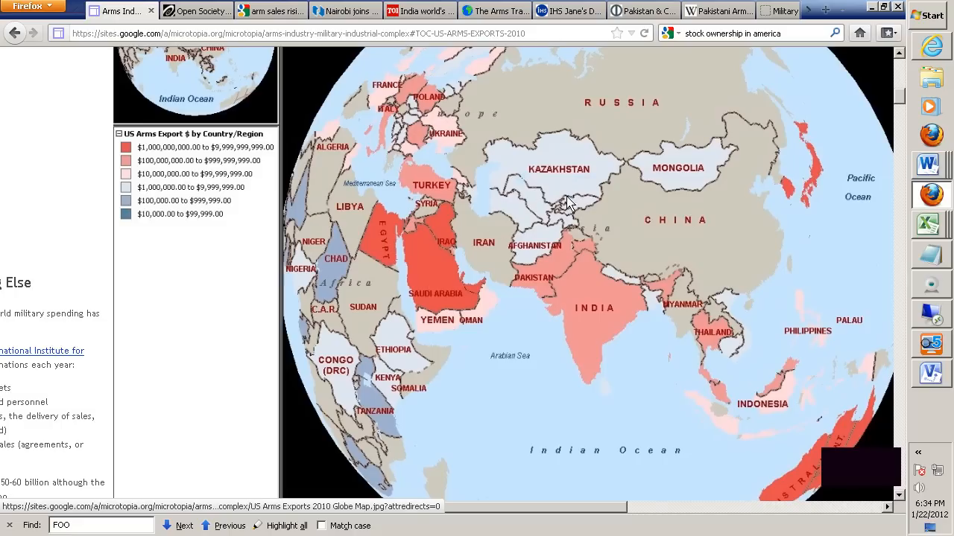
mouse_move(480, 198)
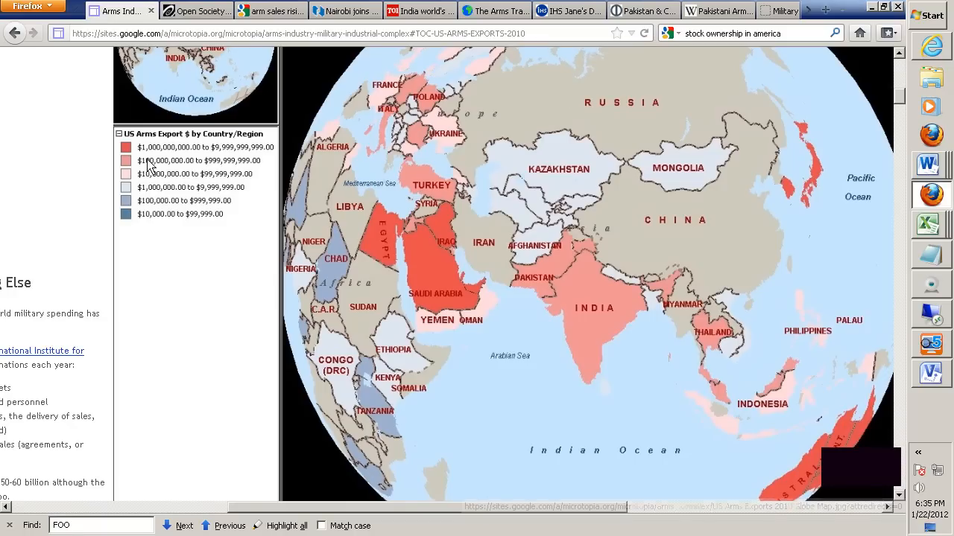
mouse_move(896, 305)
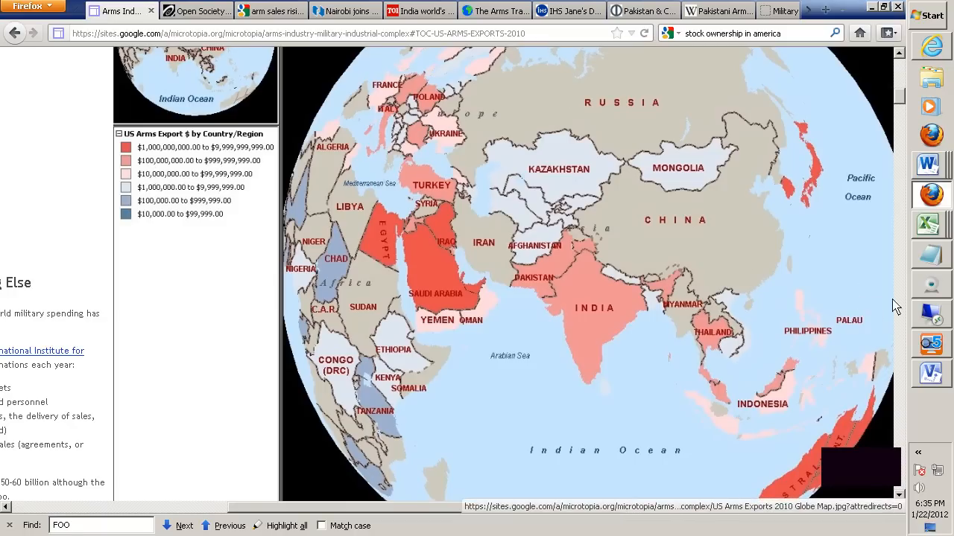
mouse_move(589, 290)
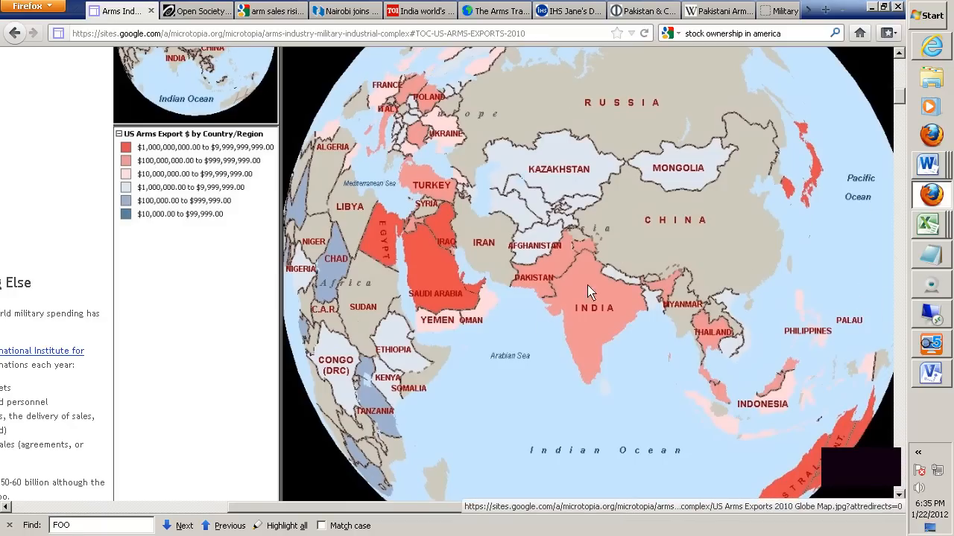
mouse_move(477, 313)
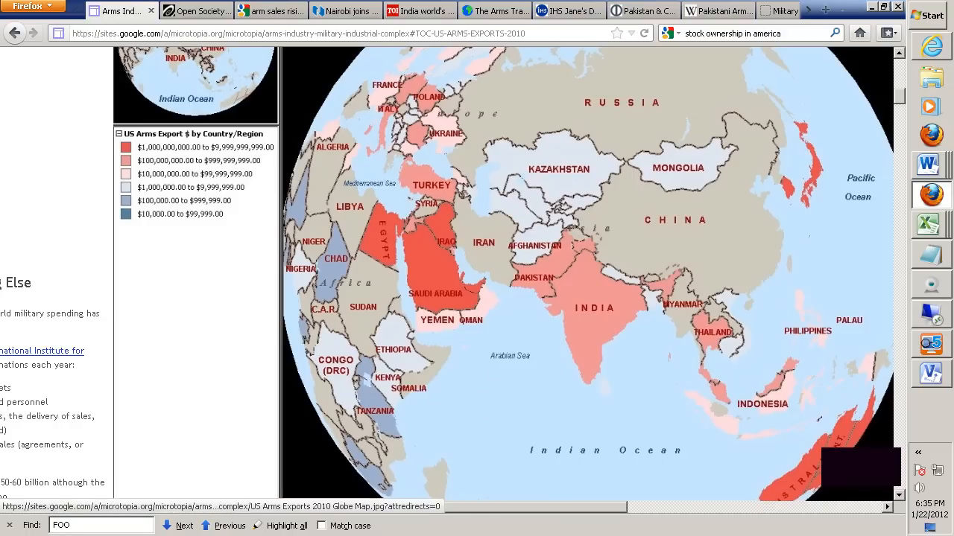
scroll("up", 3)
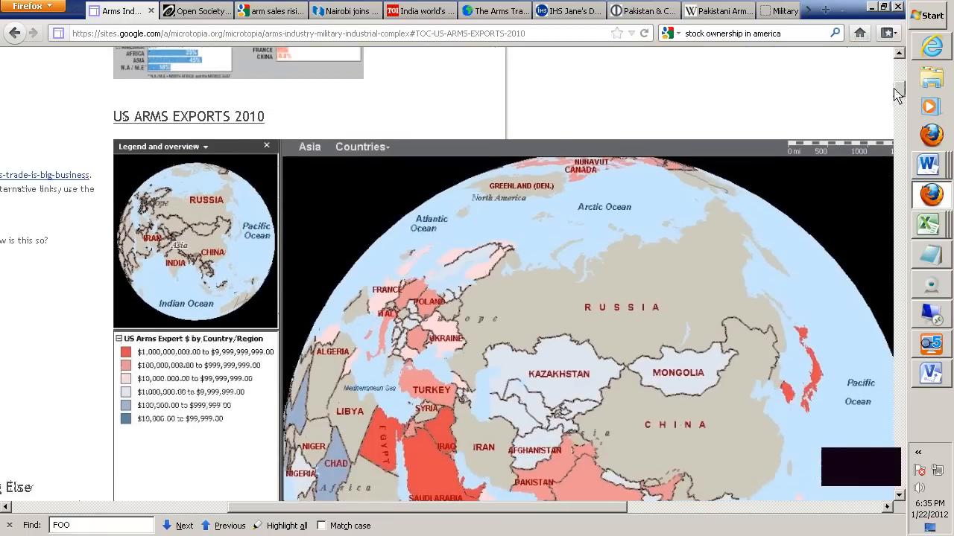
Step: Scroll the US arms export globe to show the Middle East, India and Australia
scroll("down", 3)
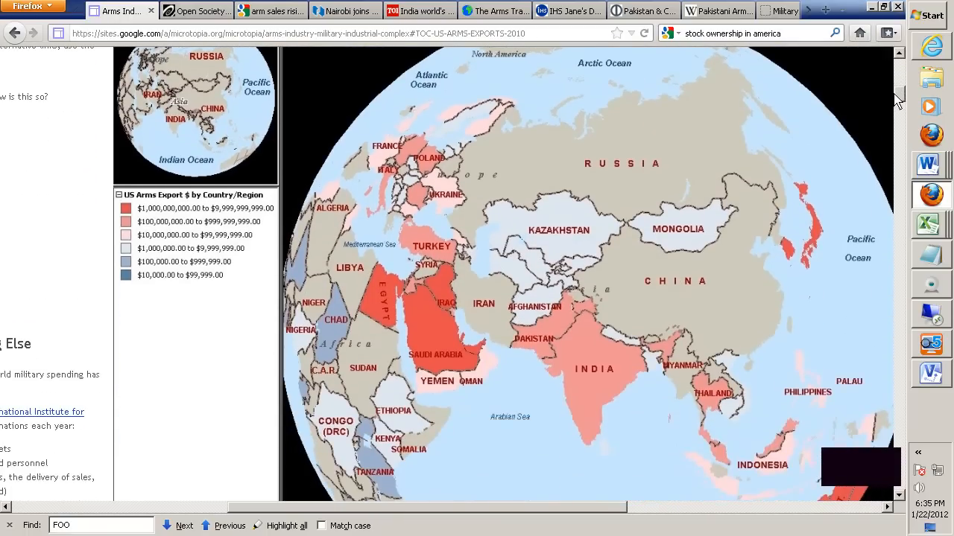
mouse_move(328, 333)
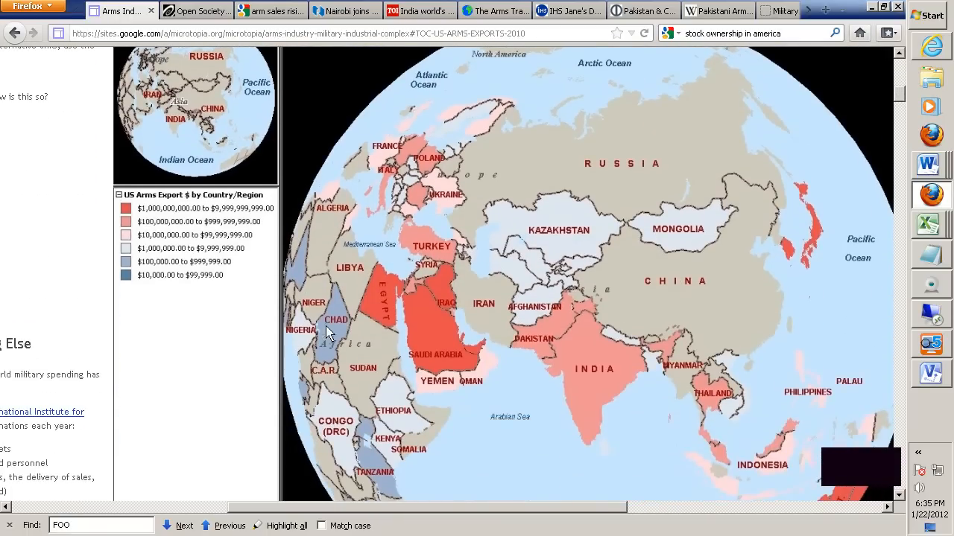
mouse_move(522, 320)
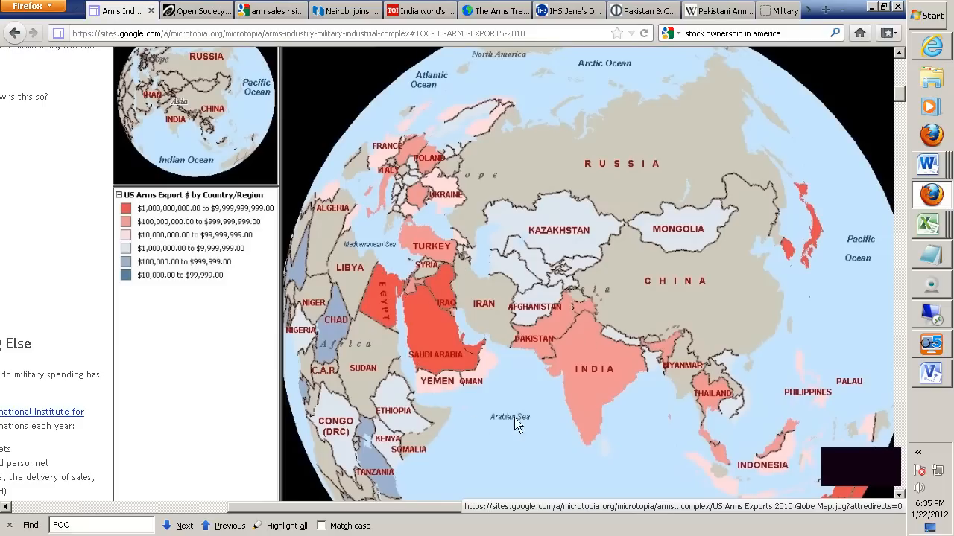
mouse_move(601, 121)
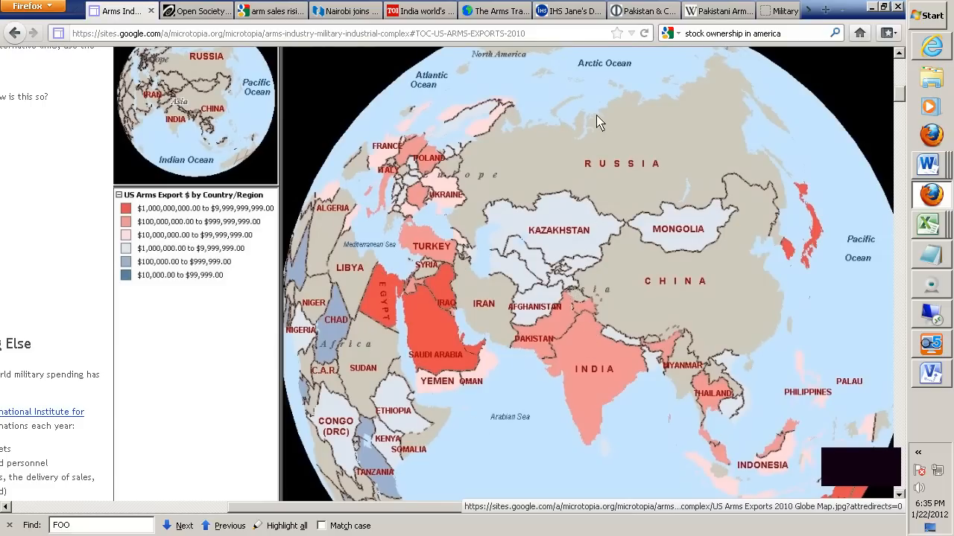
scroll("down", 3)
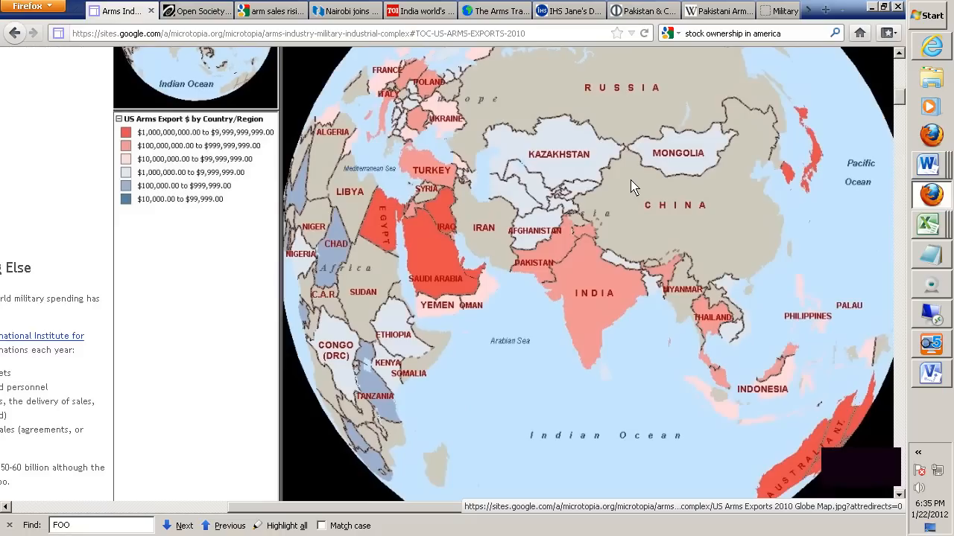
mouse_move(849, 167)
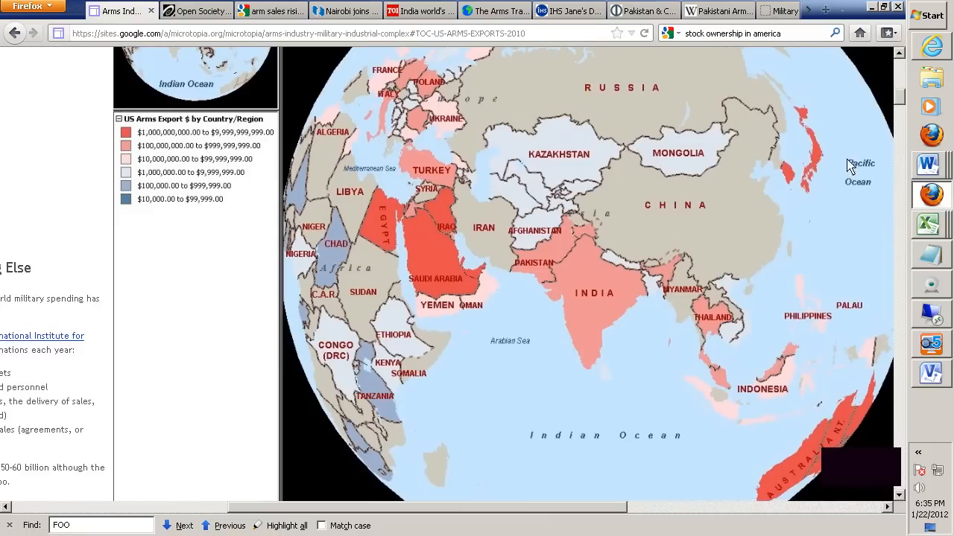
scroll("up", 3)
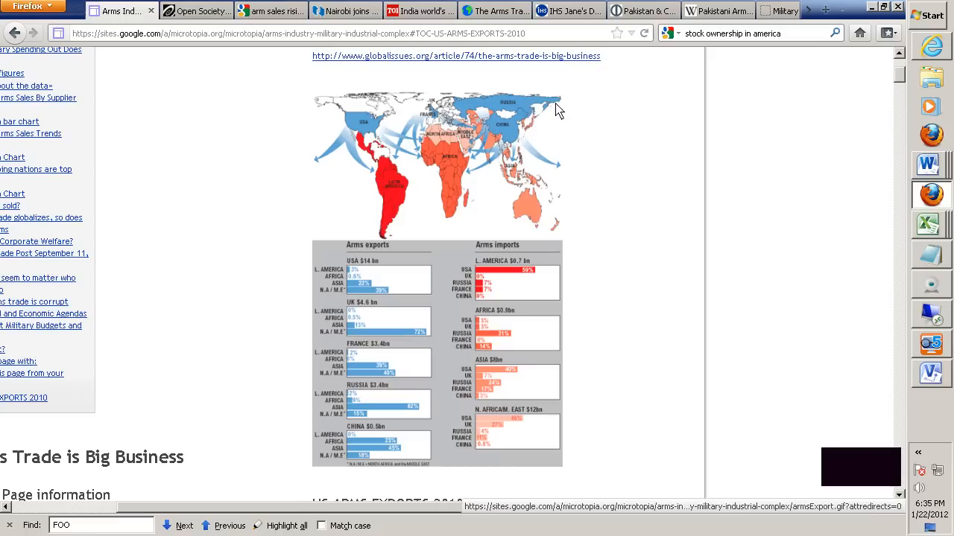
mouse_move(622, 169)
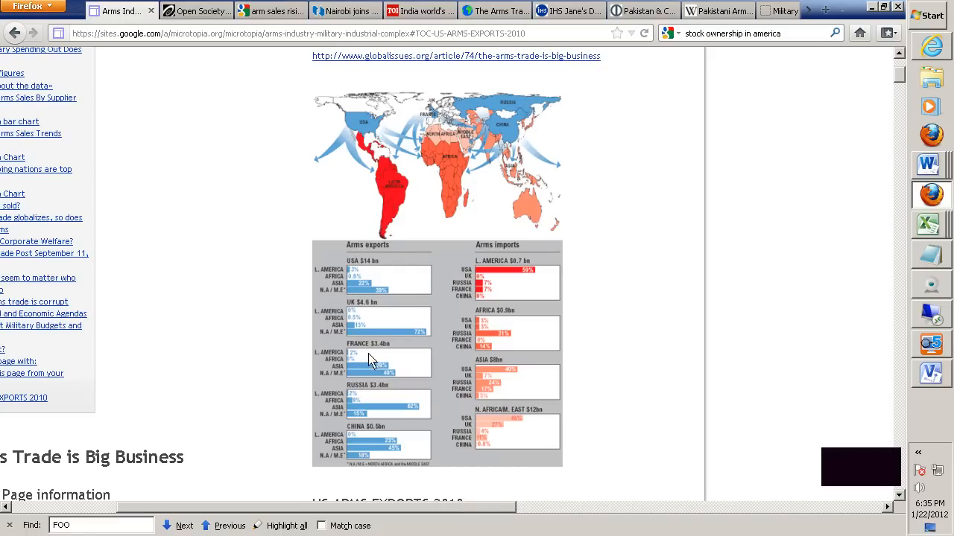
mouse_move(335, 347)
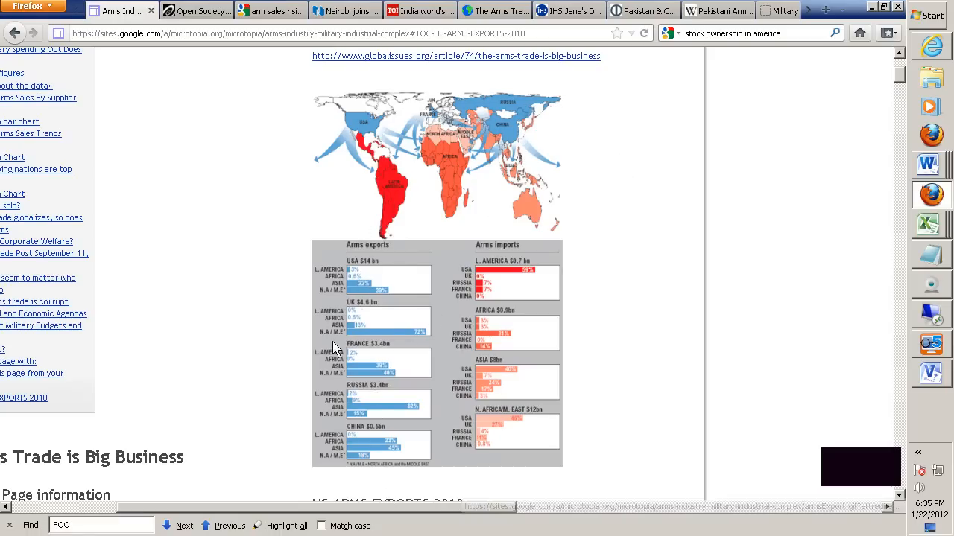
mouse_move(361, 282)
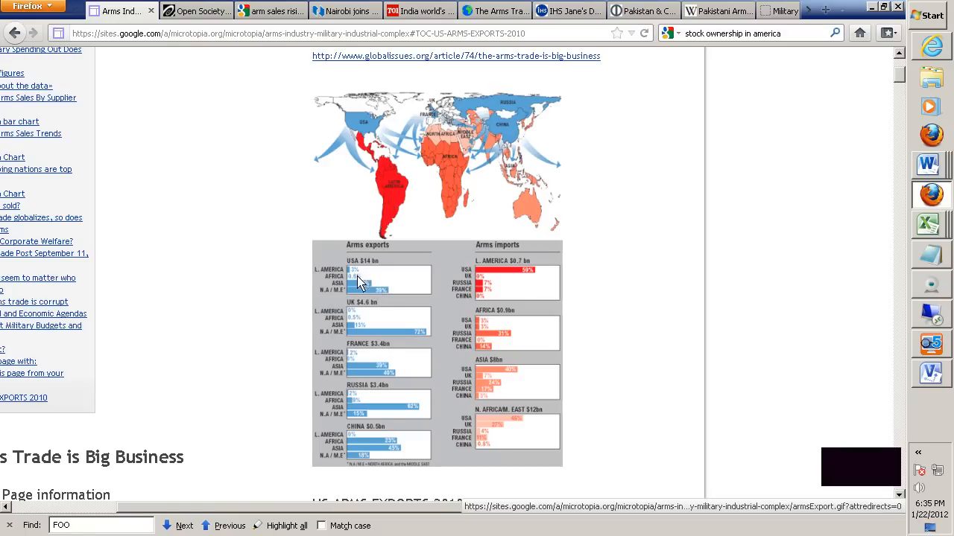
mouse_move(374, 412)
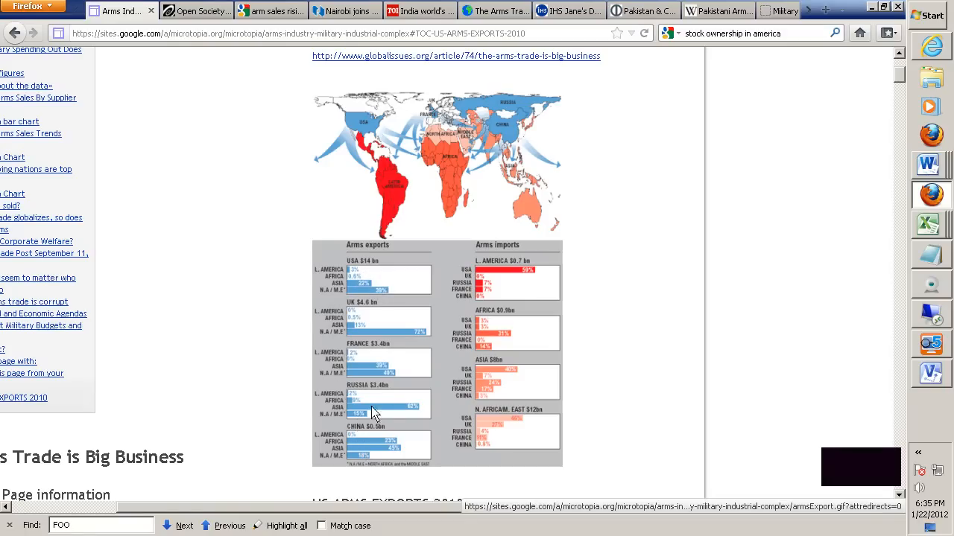
mouse_move(380, 379)
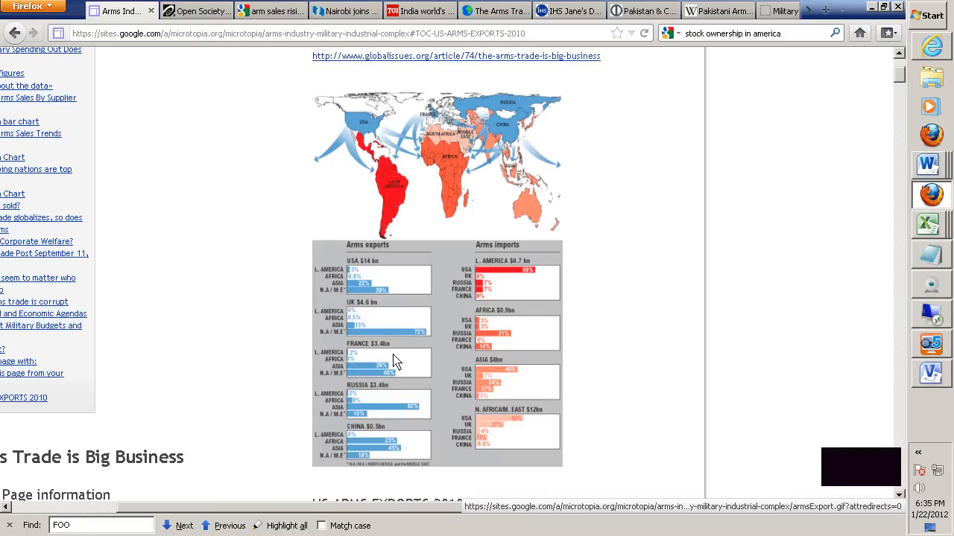
mouse_move(385, 369)
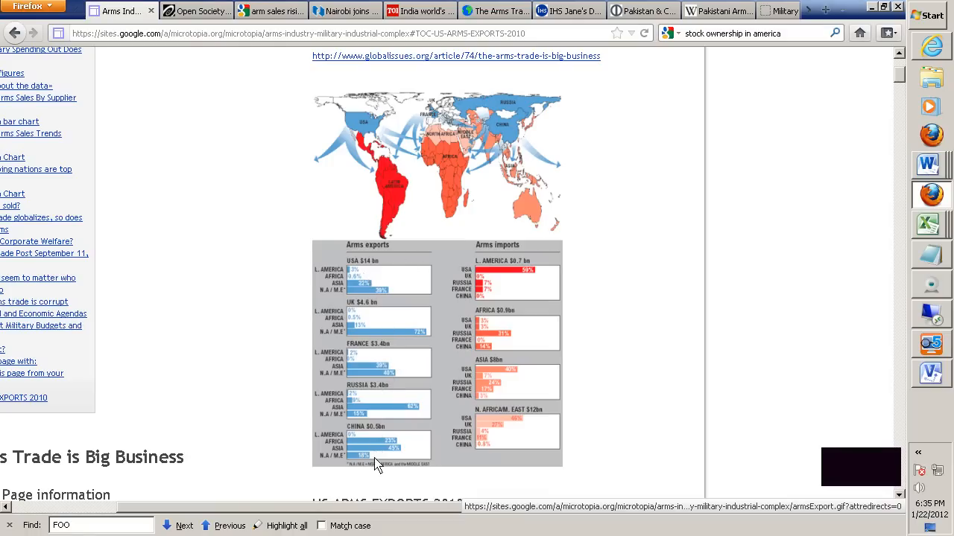
mouse_move(399, 449)
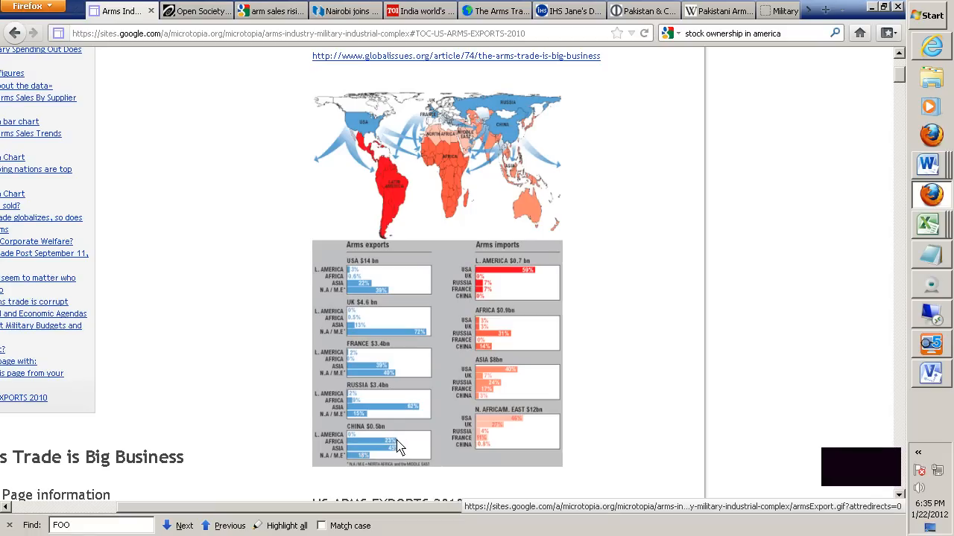
mouse_move(387, 398)
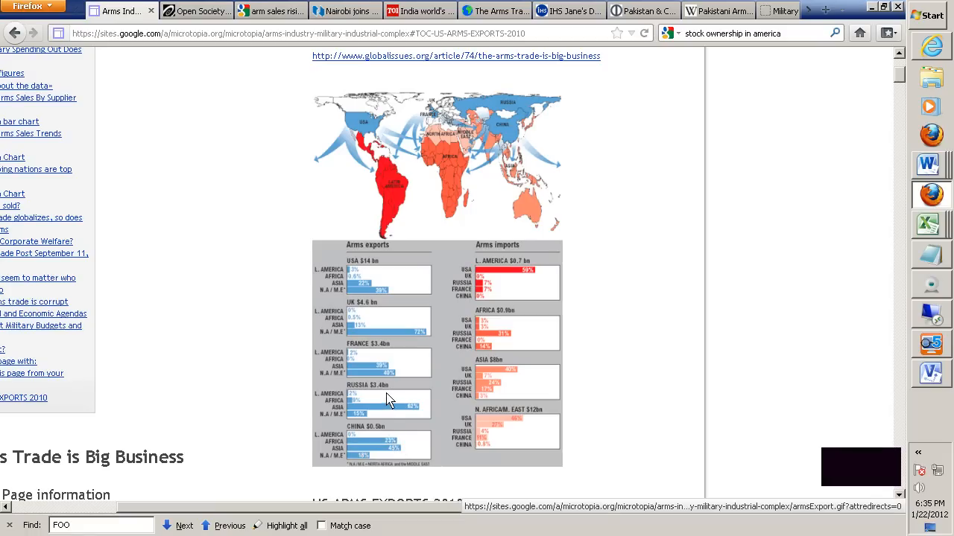
mouse_move(380, 393)
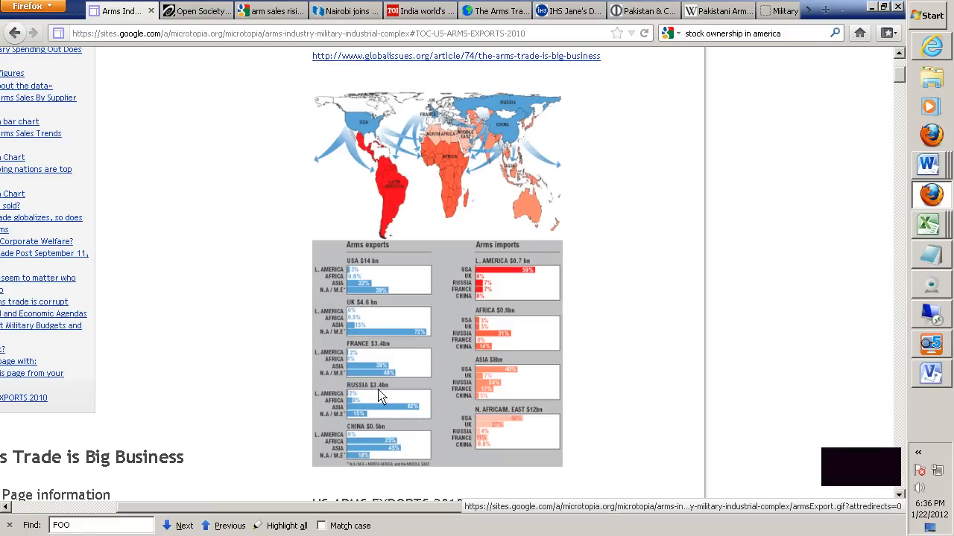
mouse_move(394, 438)
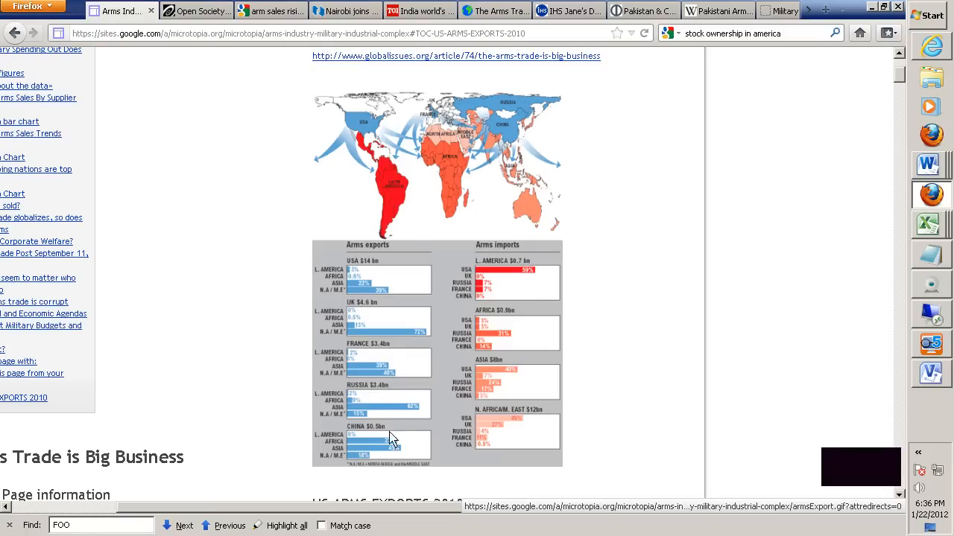
mouse_move(489, 385)
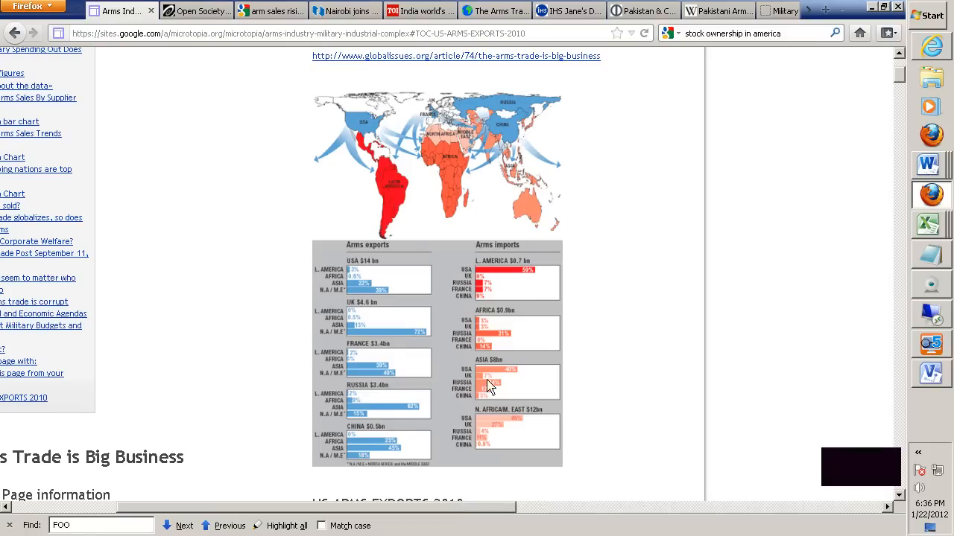
mouse_move(360, 291)
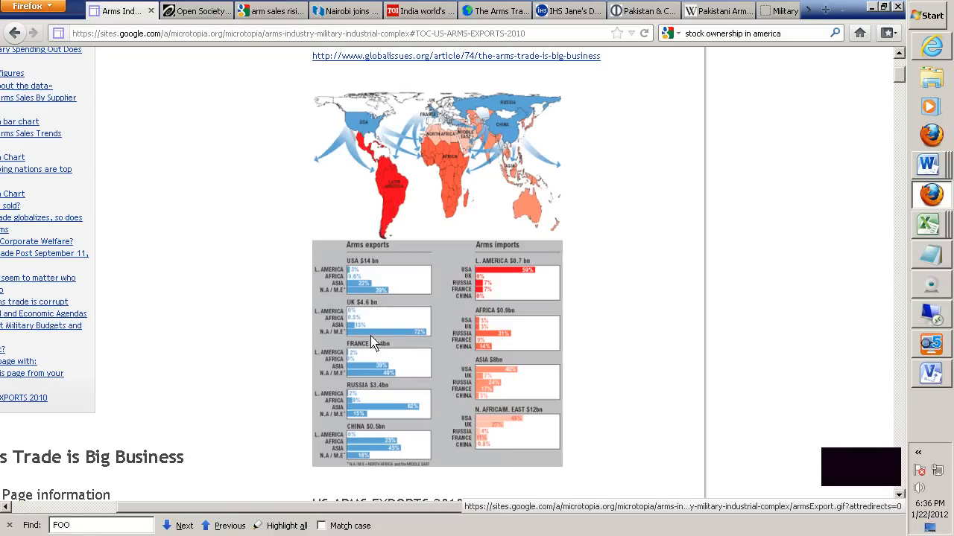
mouse_move(384, 376)
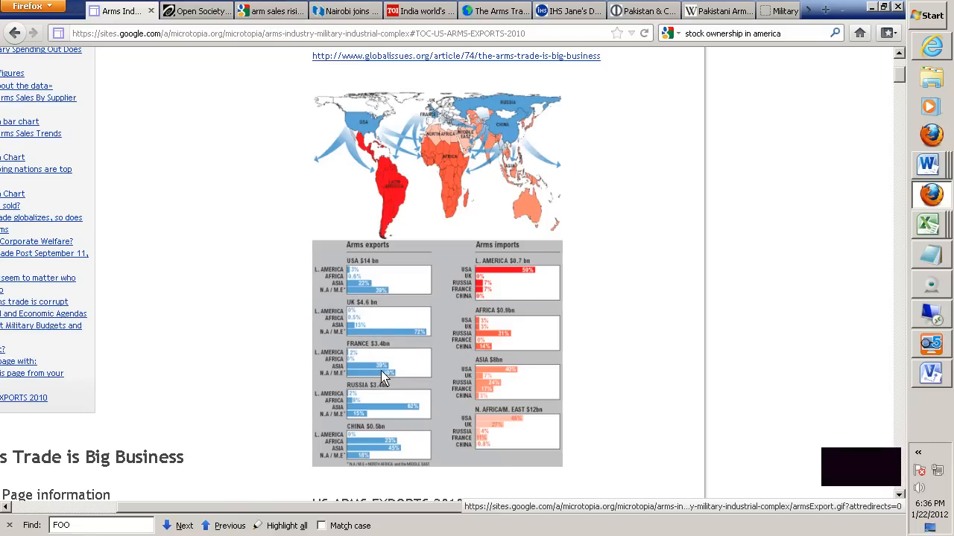
mouse_move(383, 419)
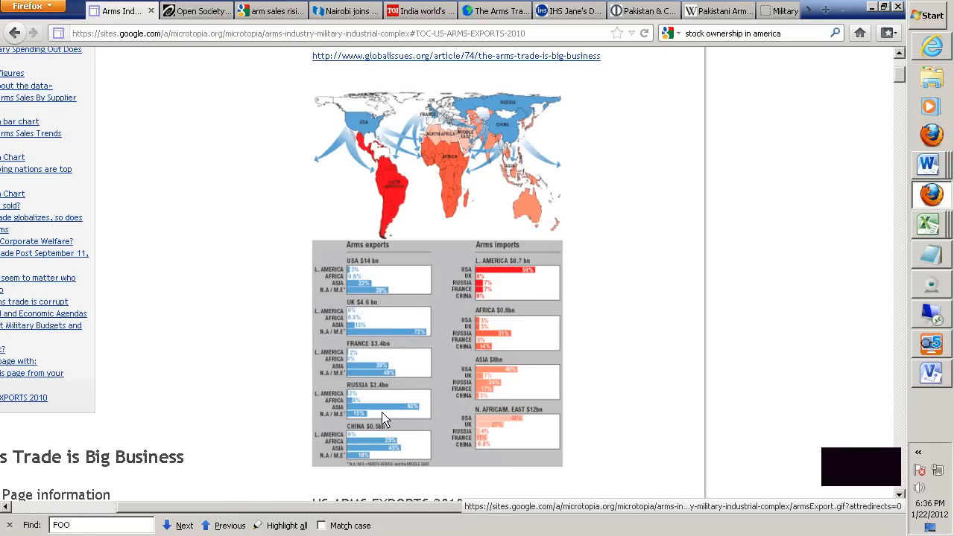
mouse_move(413, 412)
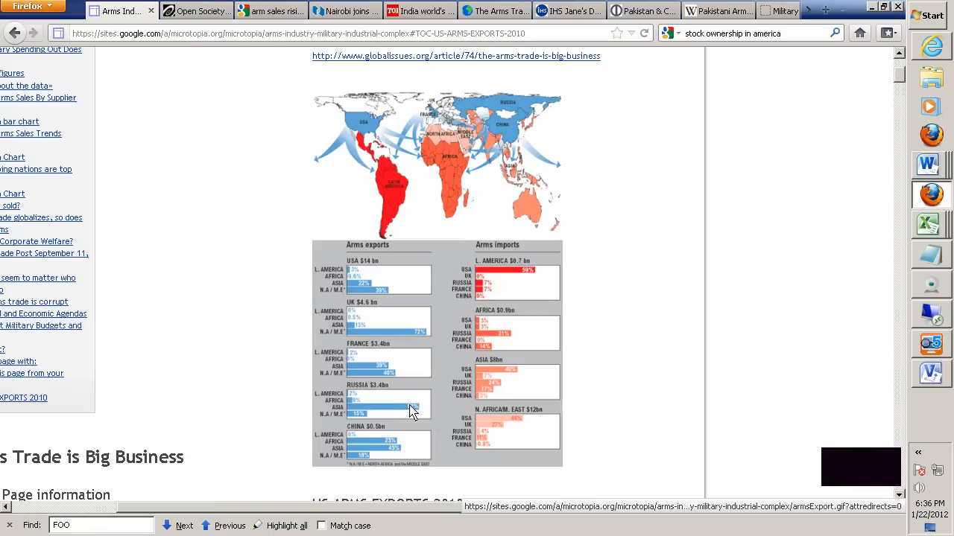
mouse_move(421, 416)
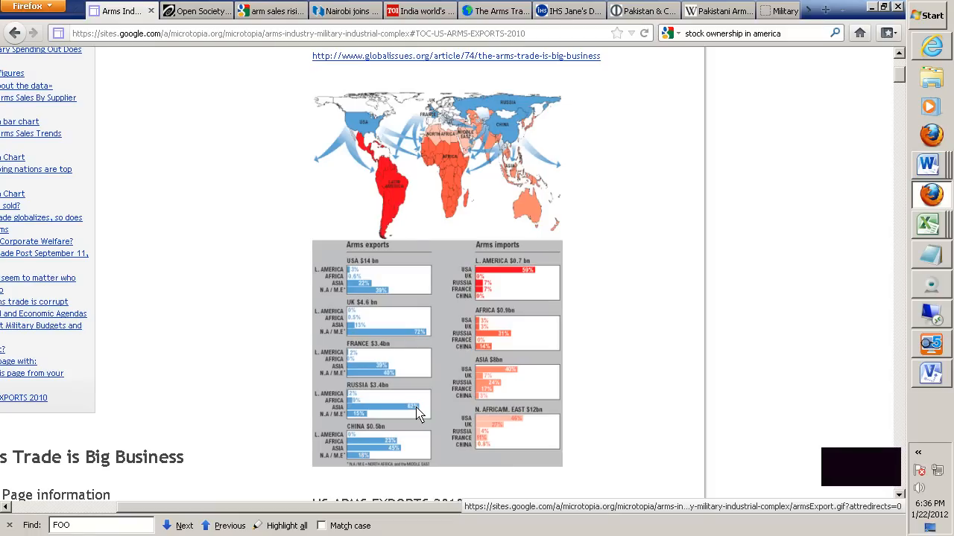
mouse_move(400, 462)
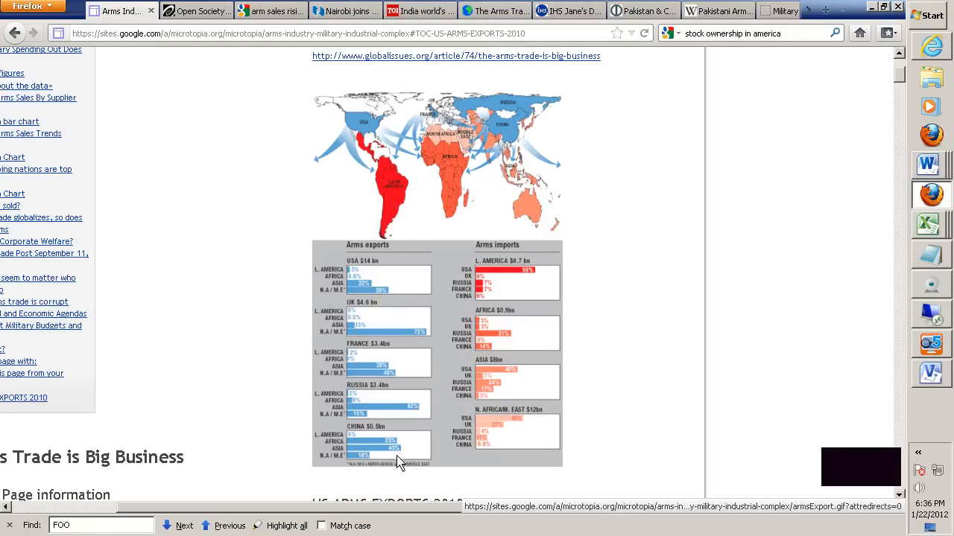
mouse_move(400, 458)
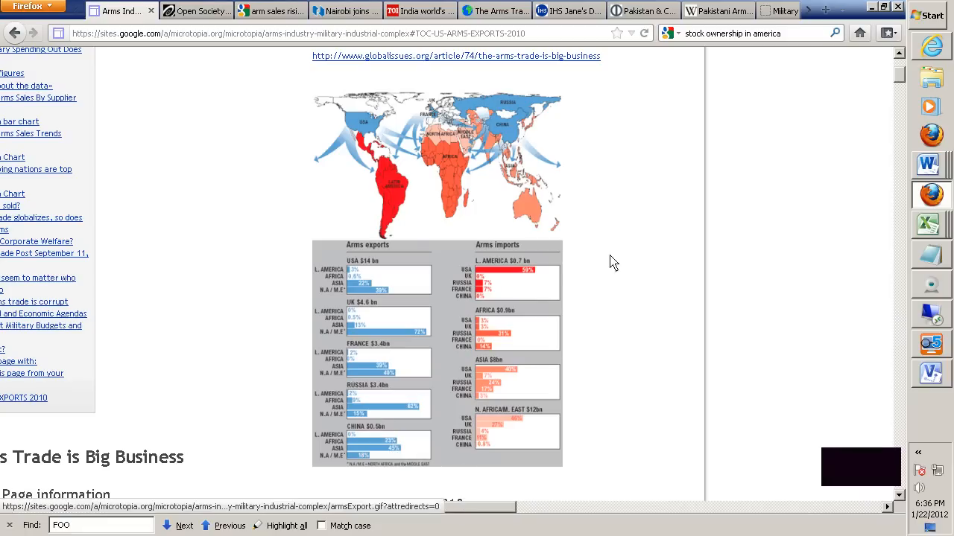
mouse_move(528, 293)
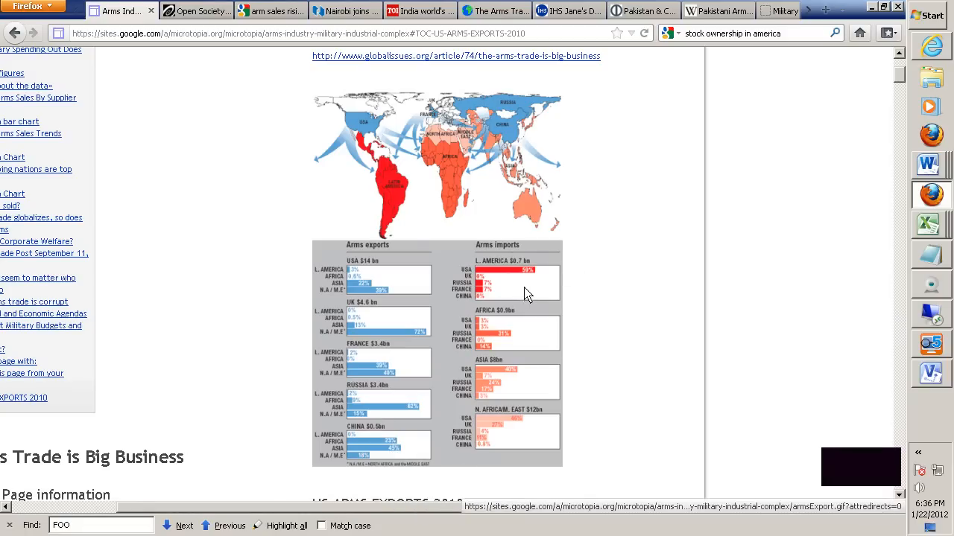
mouse_move(529, 282)
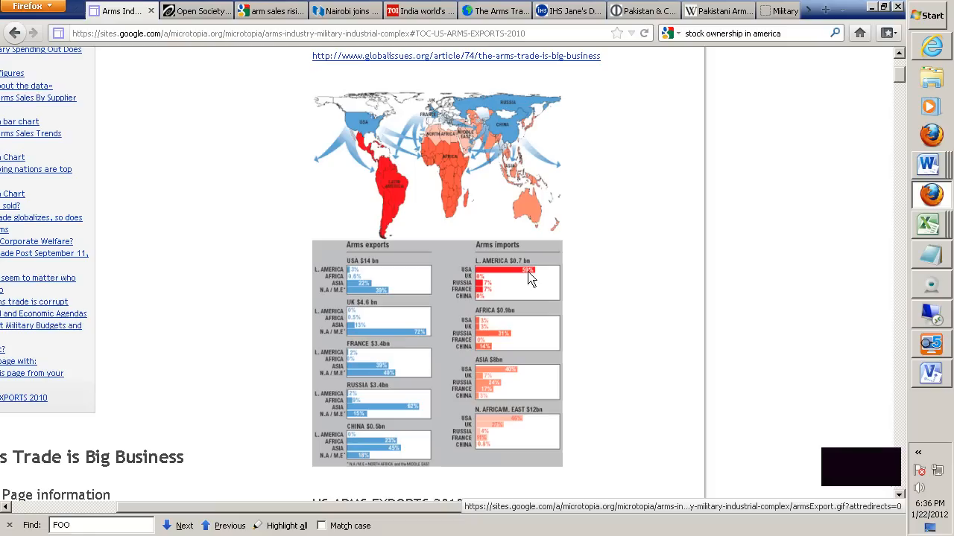
mouse_move(531, 330)
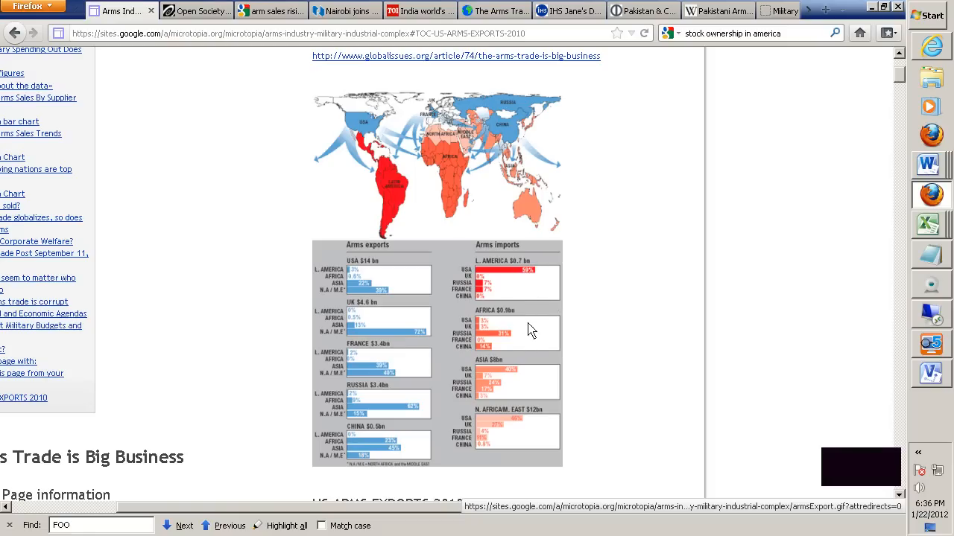
mouse_move(505, 344)
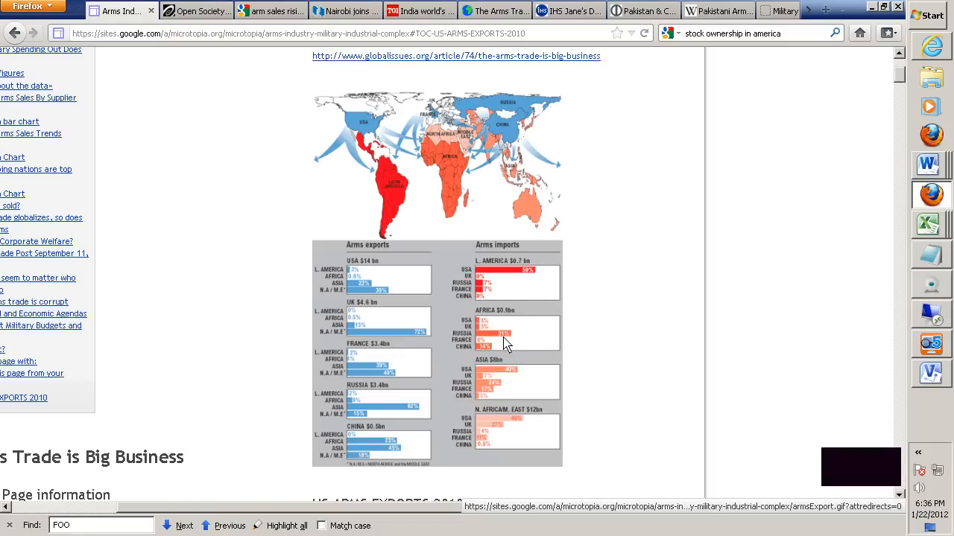
mouse_move(482, 363)
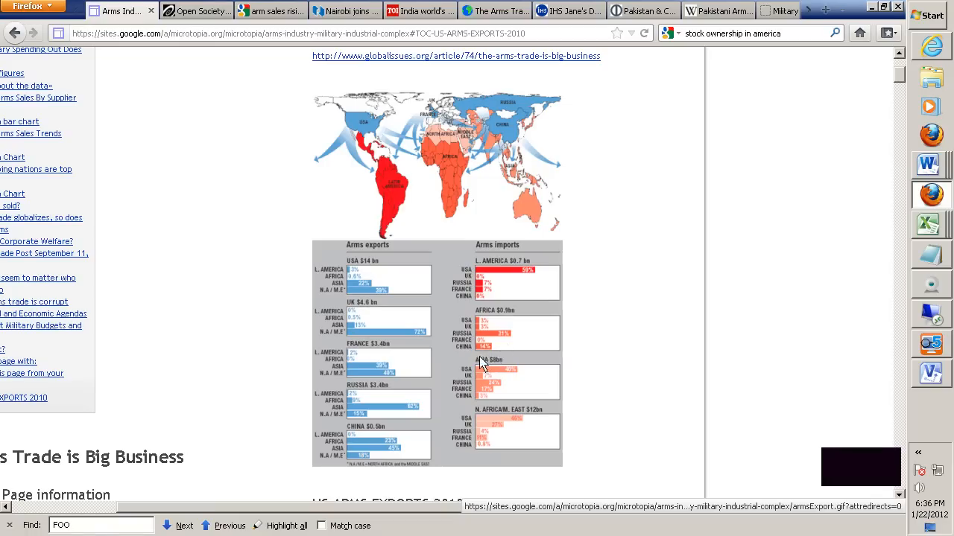
mouse_move(516, 378)
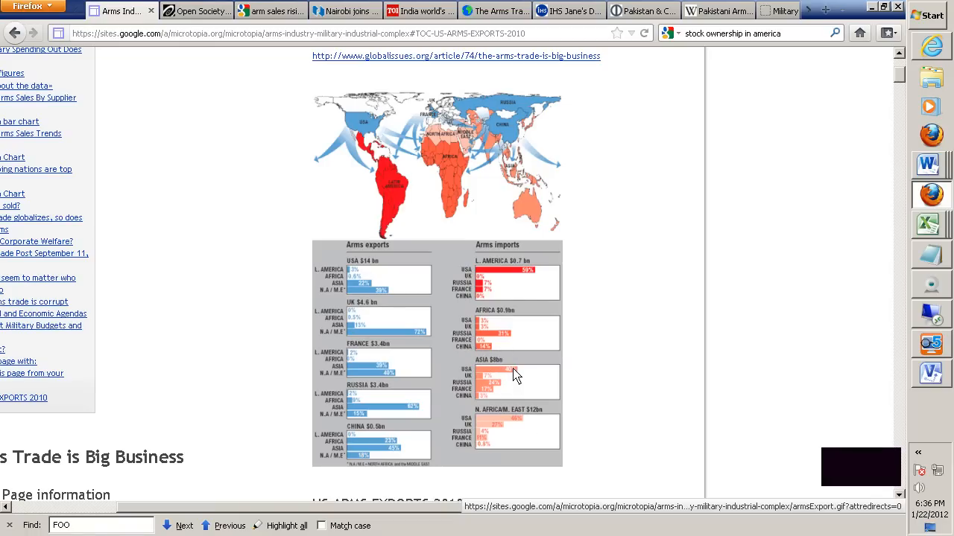
mouse_move(527, 422)
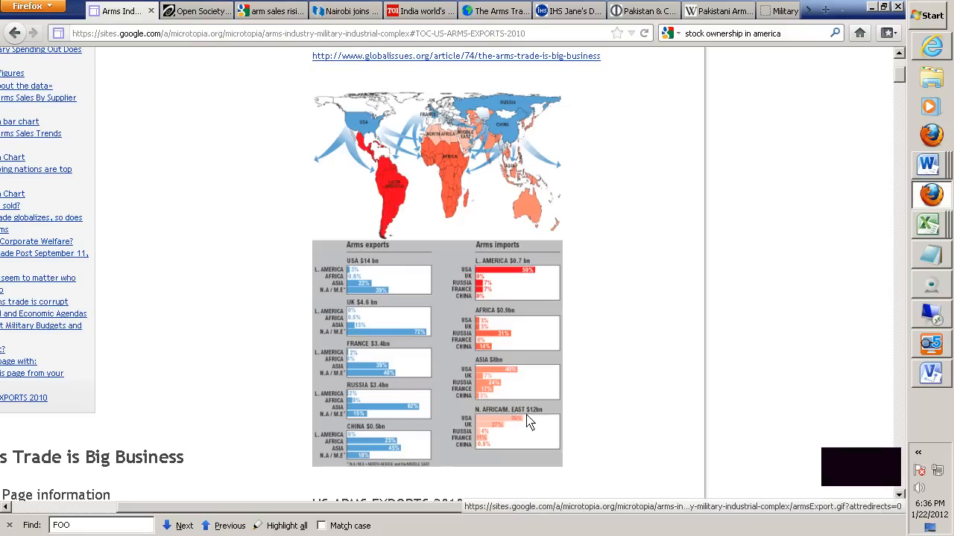
mouse_move(520, 427)
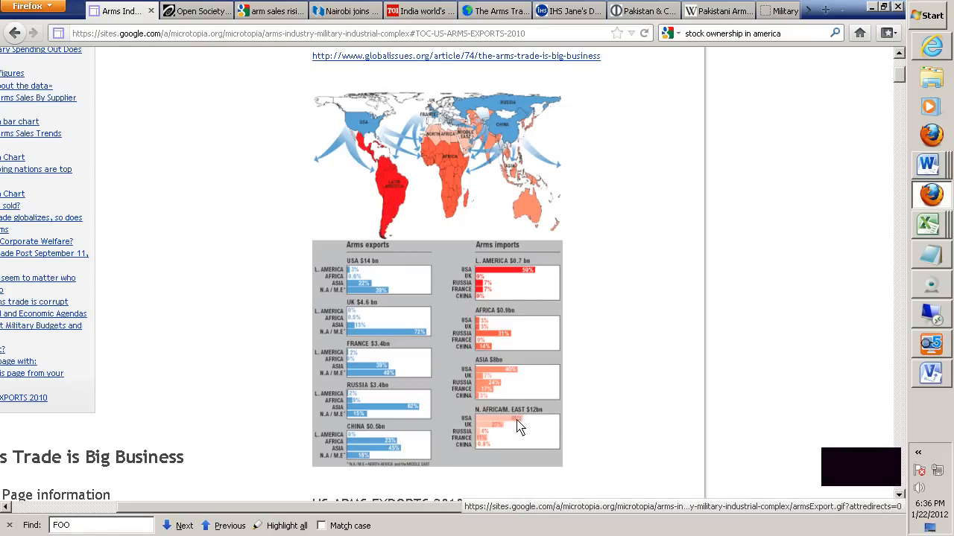
mouse_move(639, 405)
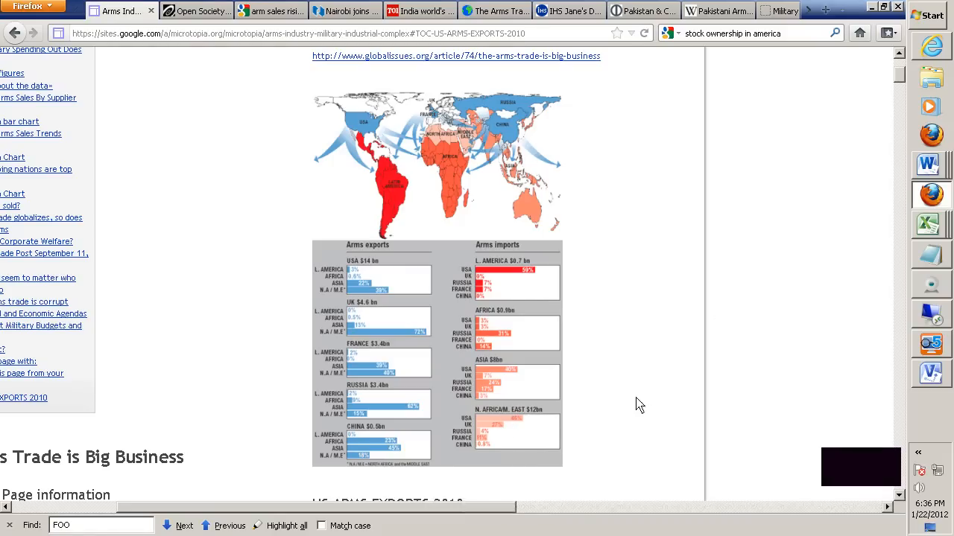
Step: Scroll through the US Arms Export 2010 pie chart toward the Jimmy Carter quote section
scroll("down", 3)
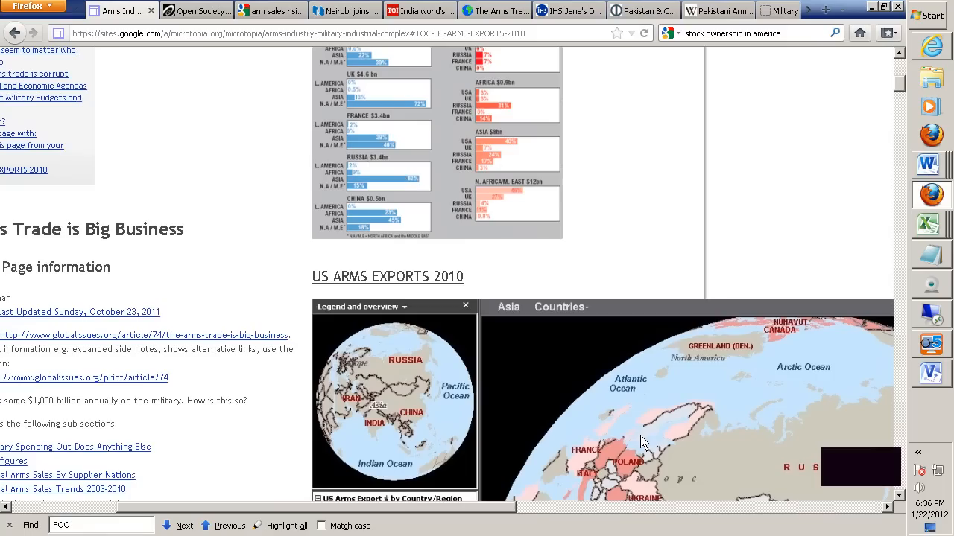
scroll("down", 3)
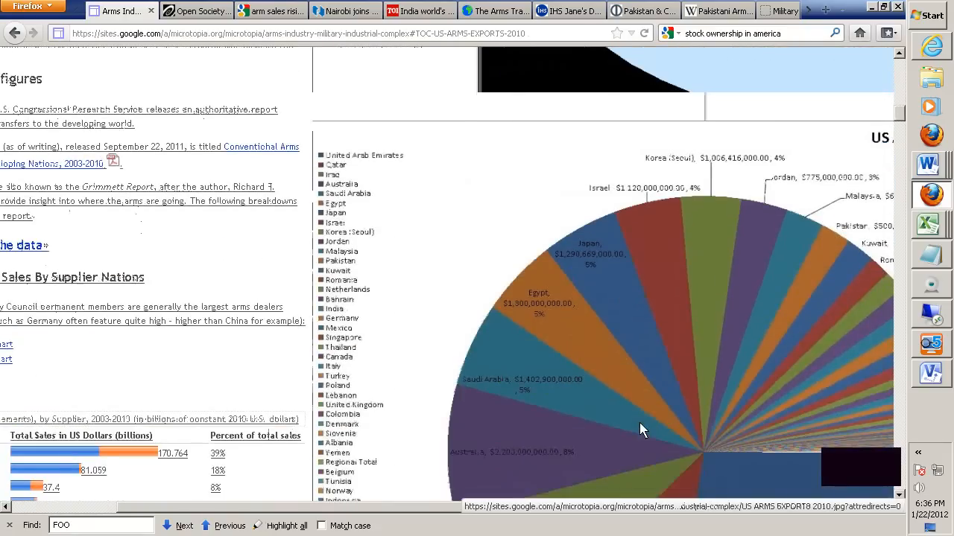
scroll("down", 3)
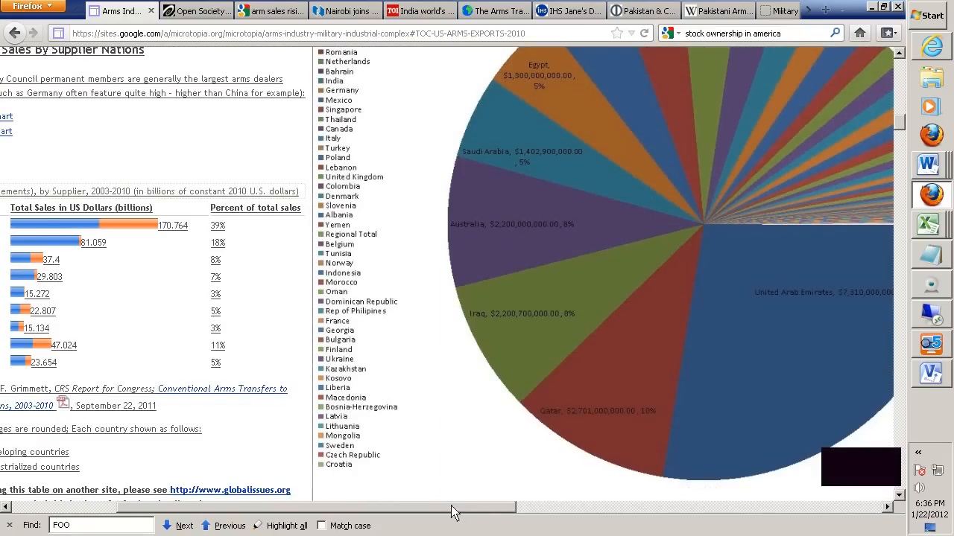
scroll("right", 3)
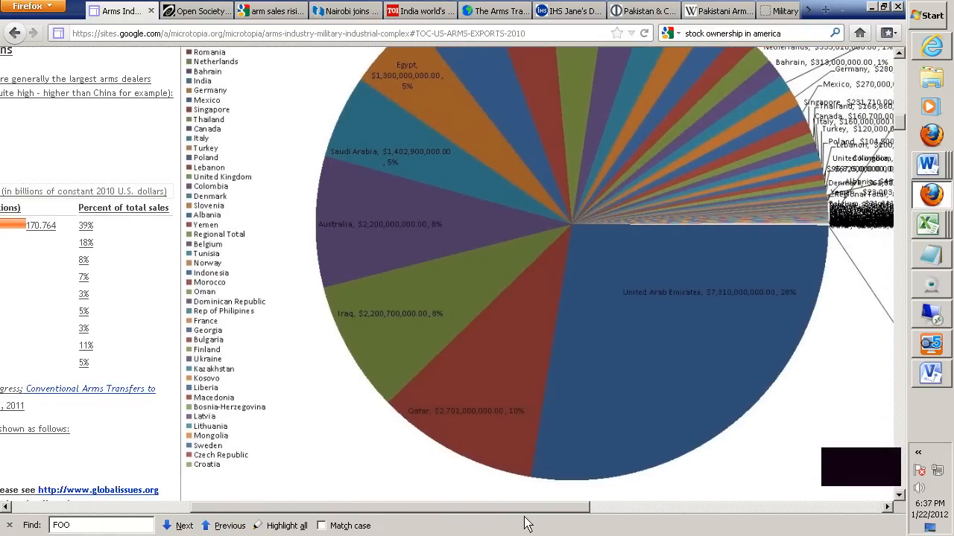
mouse_move(476, 422)
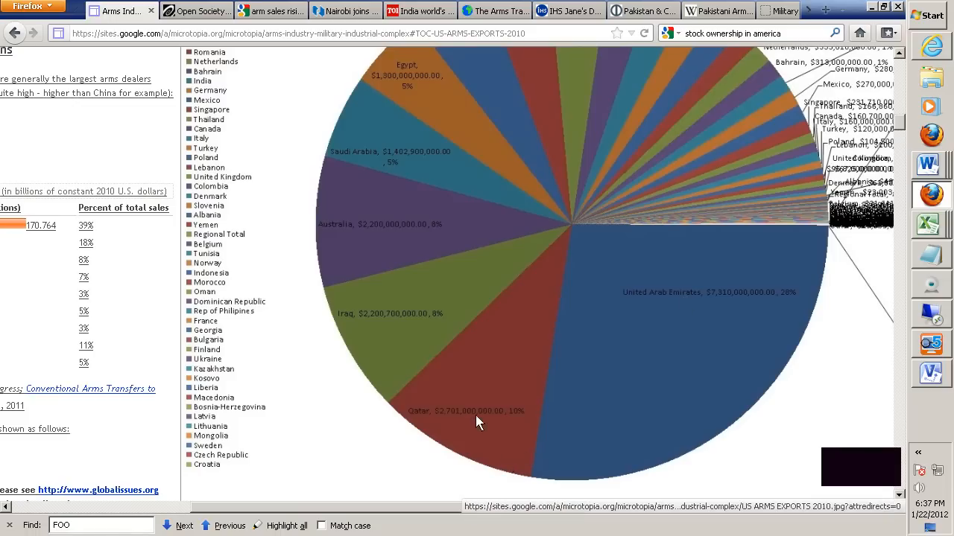
mouse_move(379, 143)
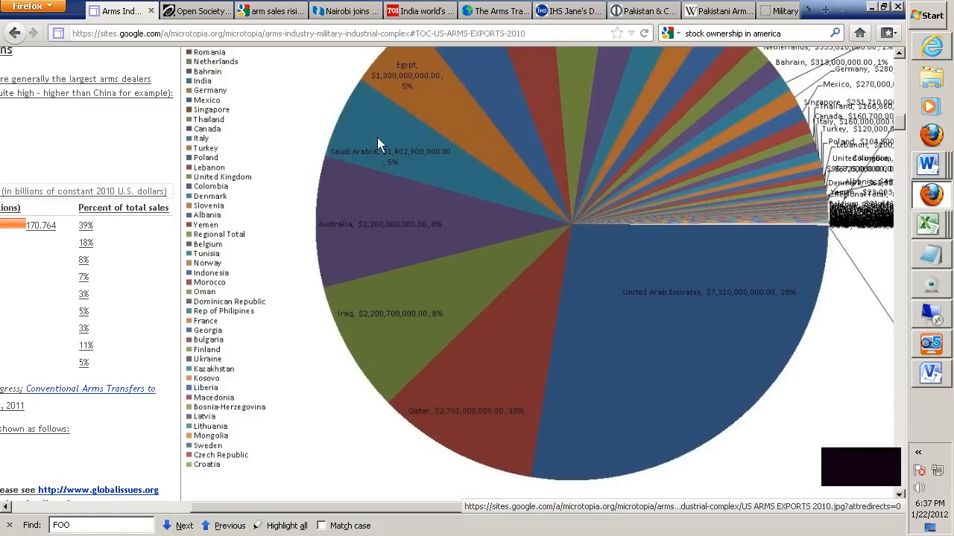
mouse_move(468, 115)
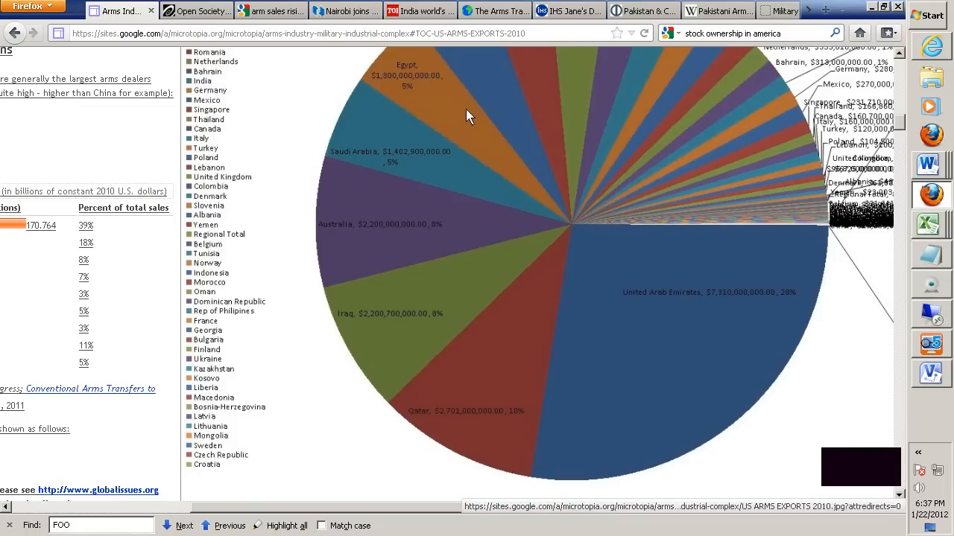
scroll("up", 3)
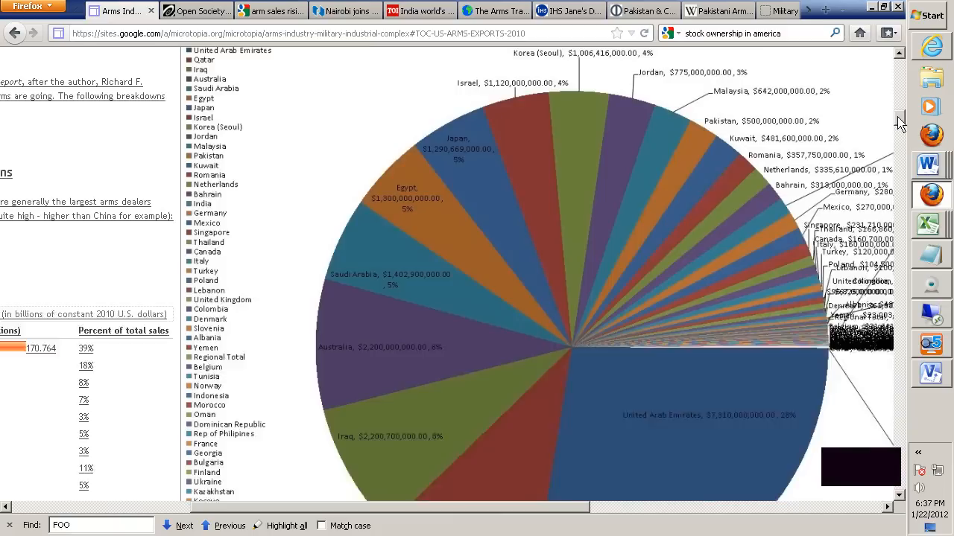
scroll("up", 3)
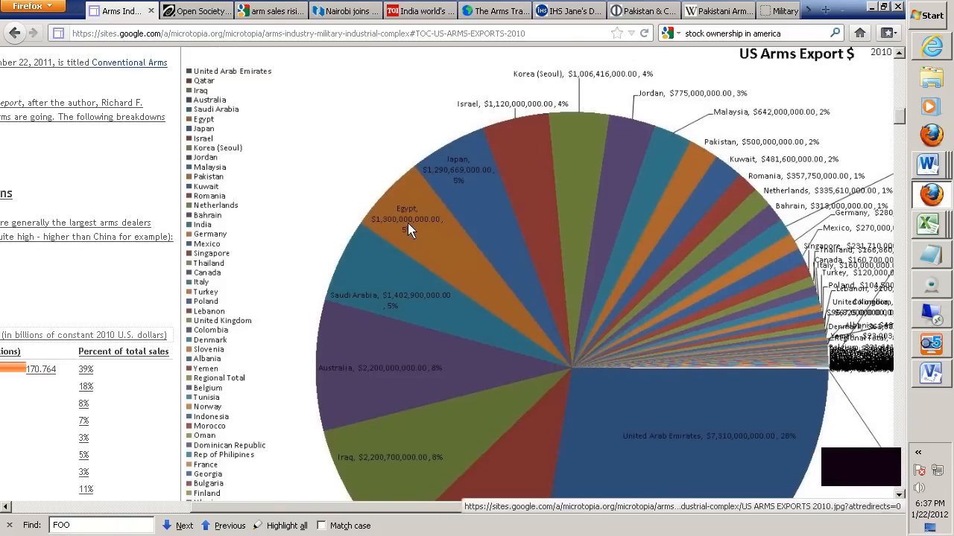
mouse_move(433, 252)
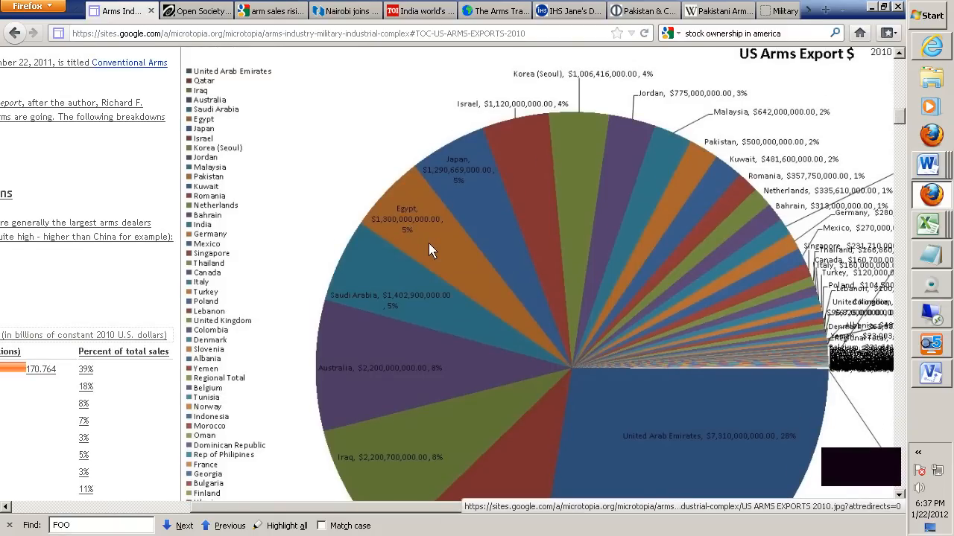
mouse_move(480, 165)
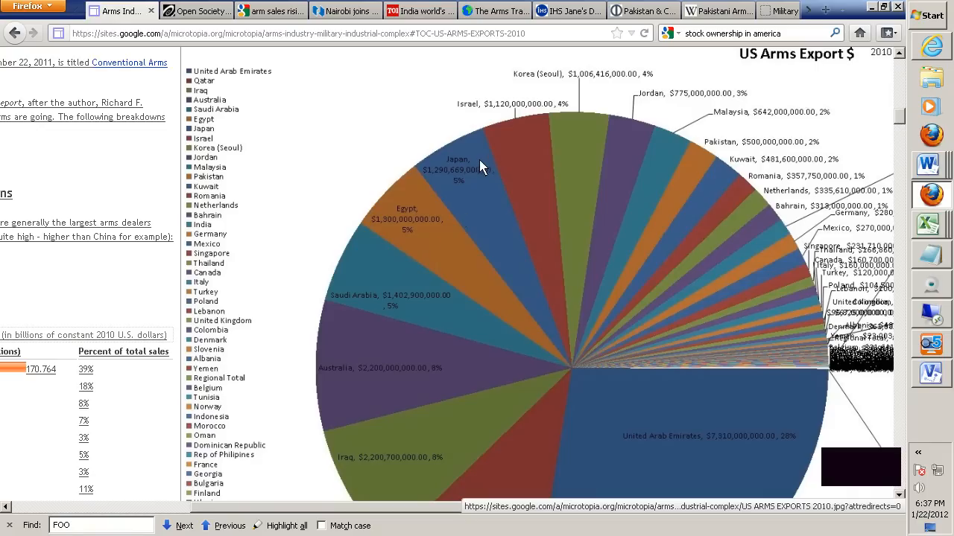
mouse_move(583, 121)
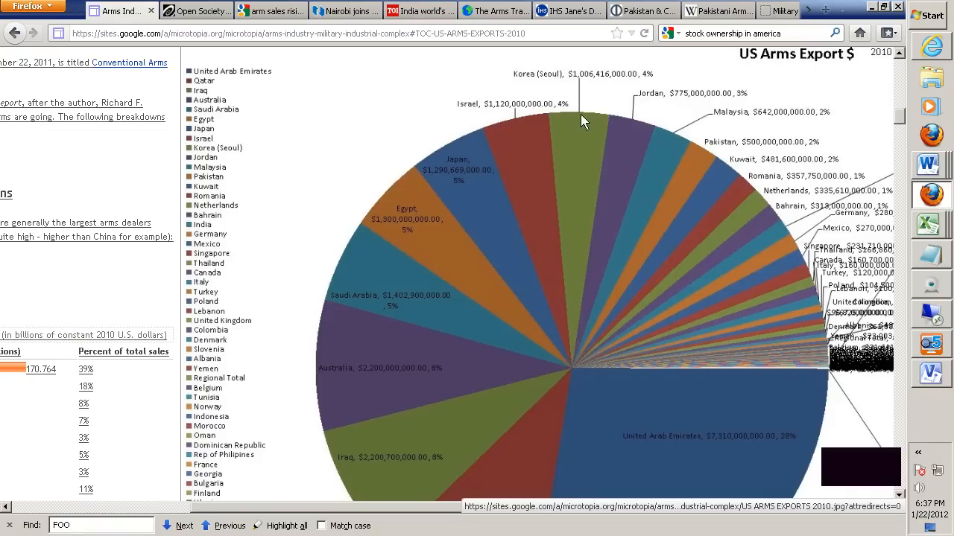
mouse_move(693, 164)
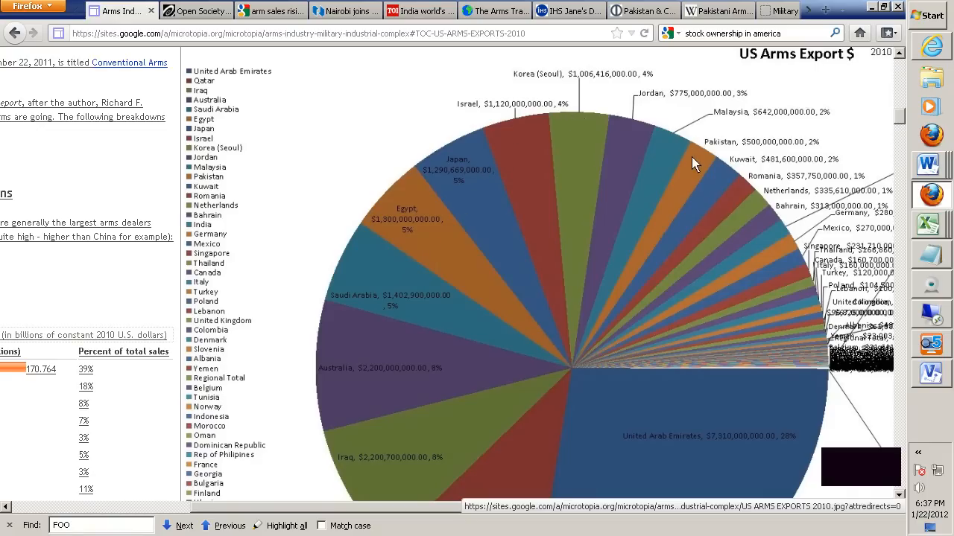
mouse_move(624, 119)
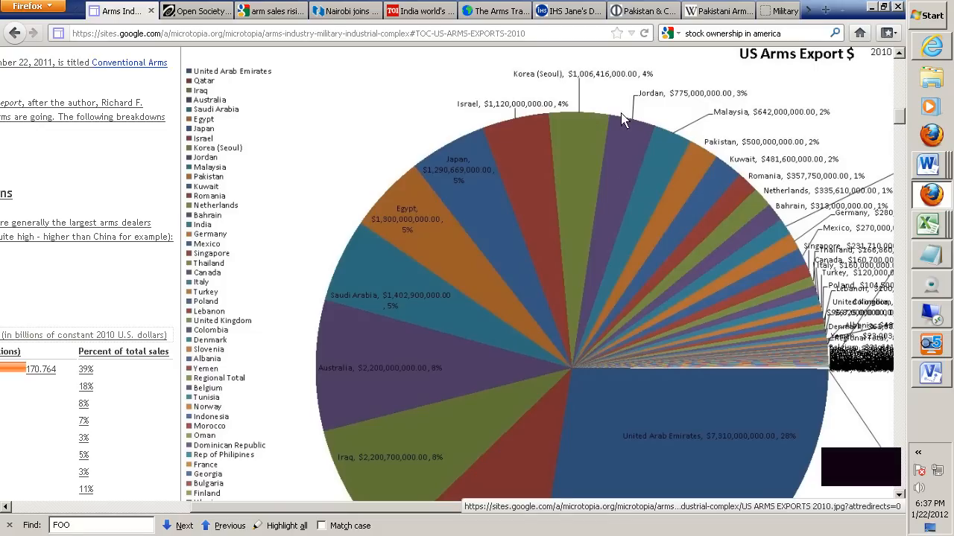
mouse_move(607, 173)
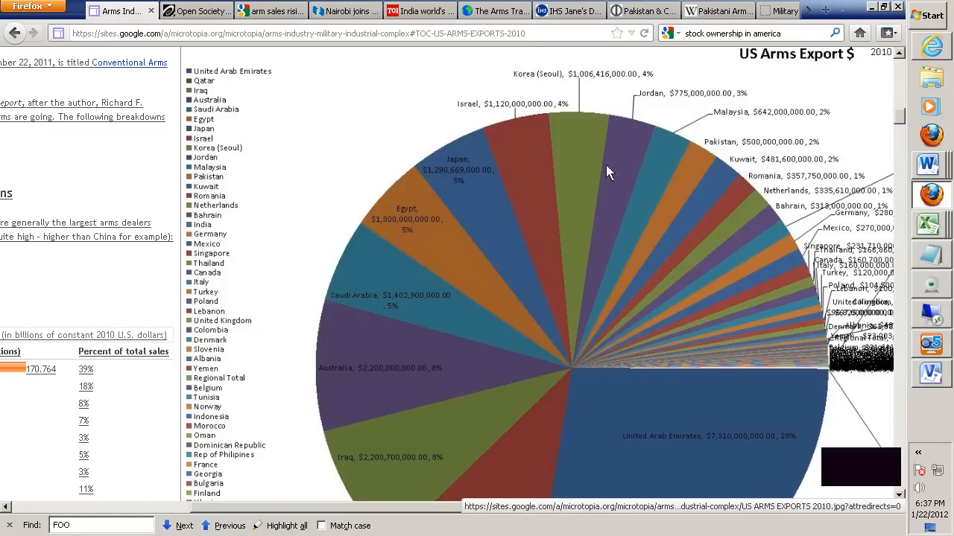
mouse_move(667, 164)
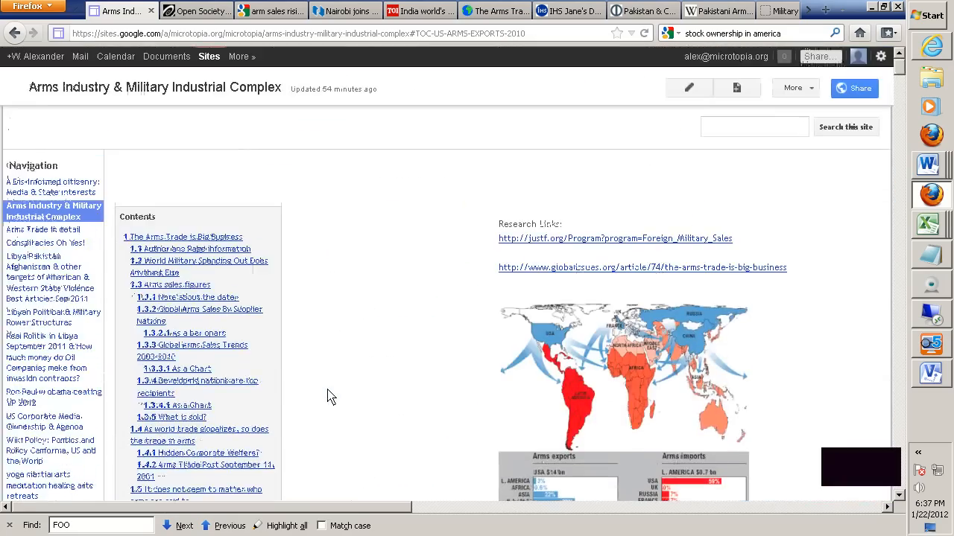
scroll("down", 3)
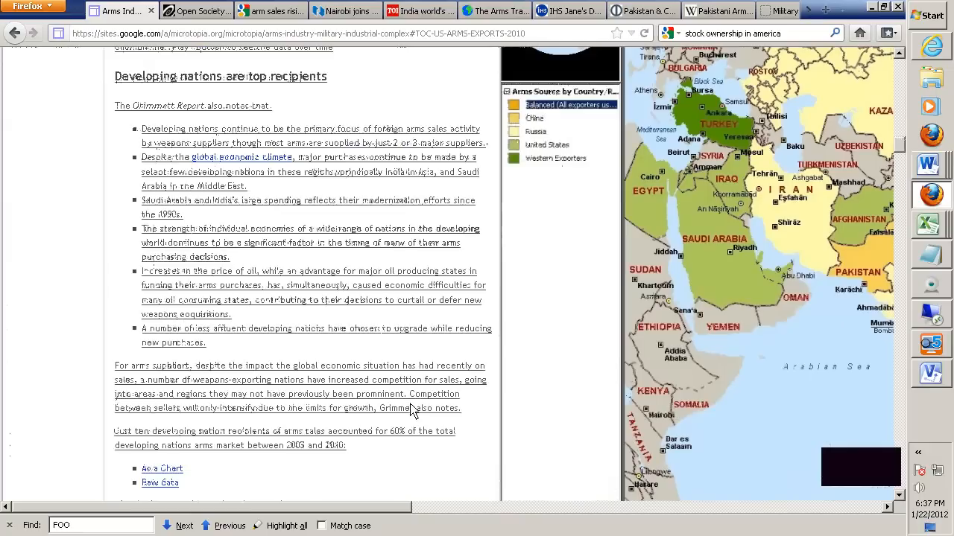
scroll("up", 3)
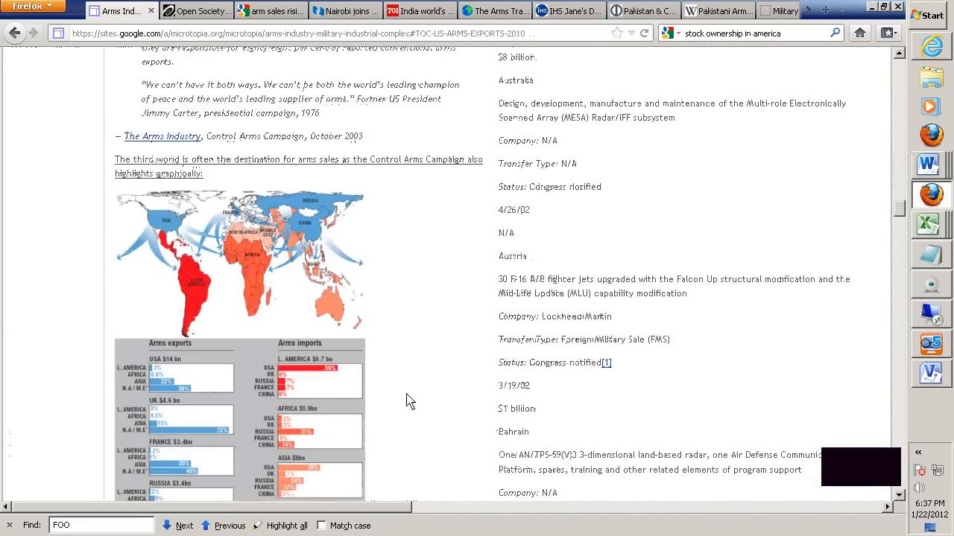